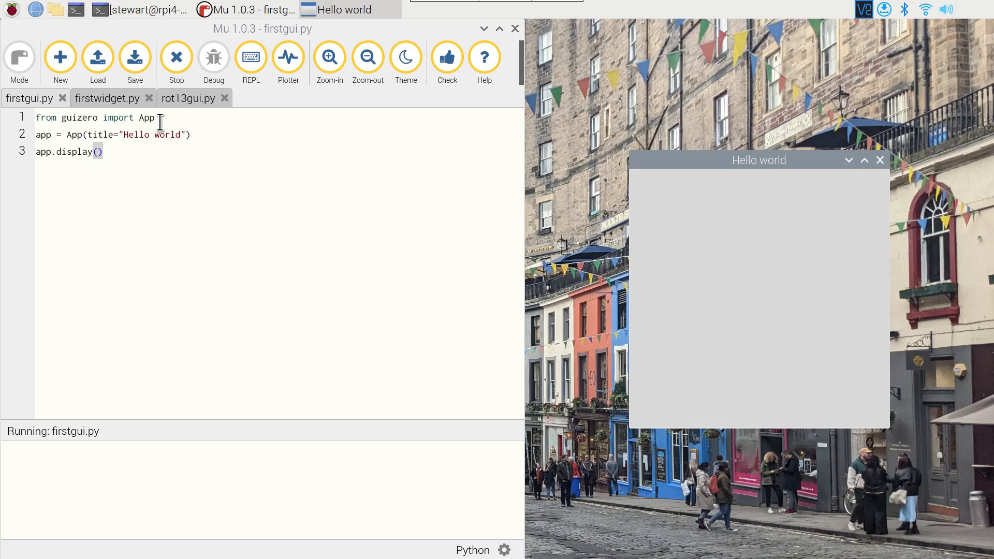
pyautogui.moveTo(204, 135)
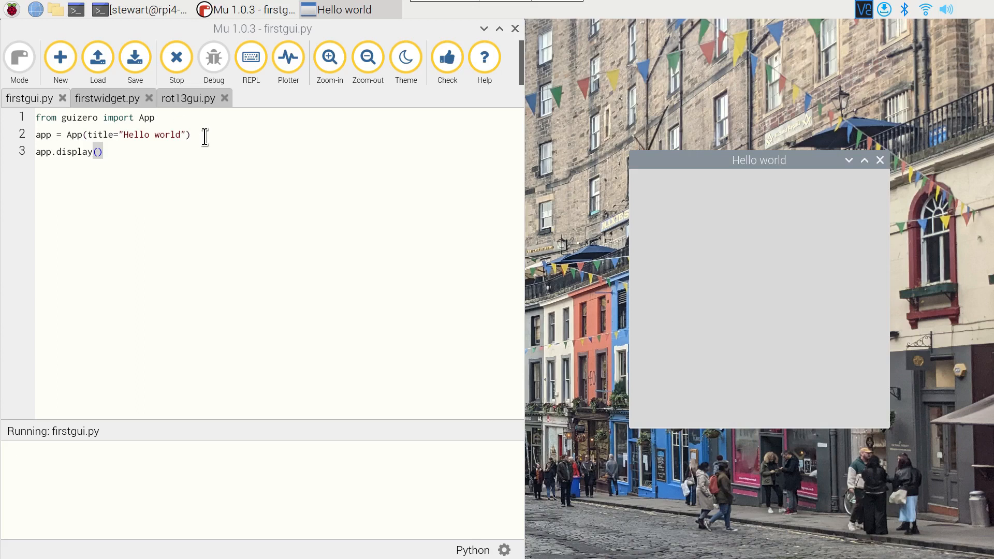
pyautogui.moveTo(229, 183)
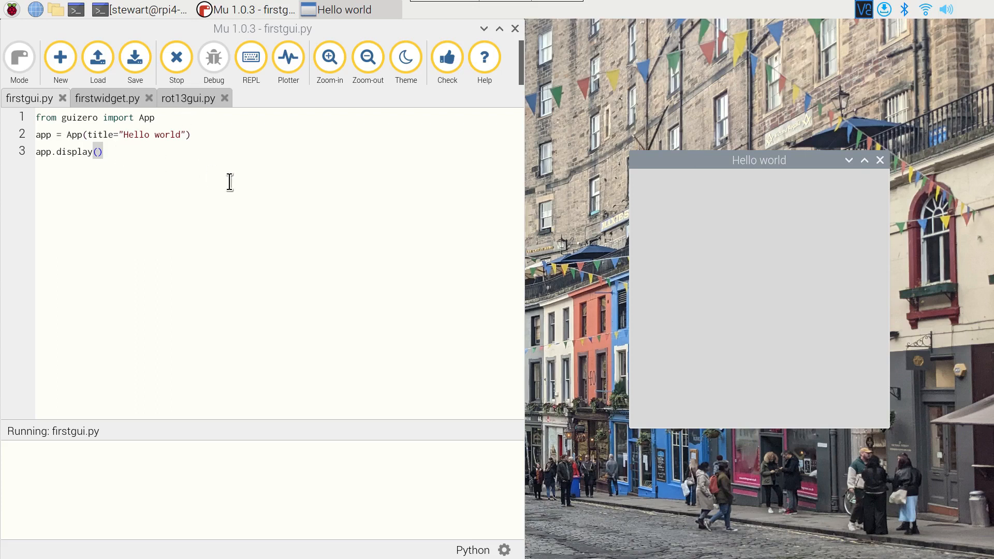
pyautogui.moveTo(242, 189)
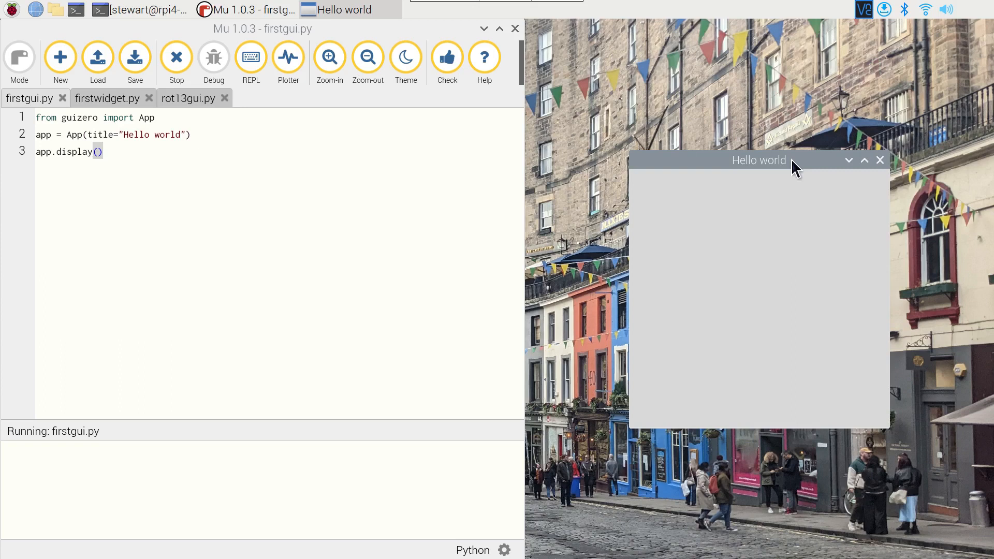
pyautogui.moveTo(856, 177)
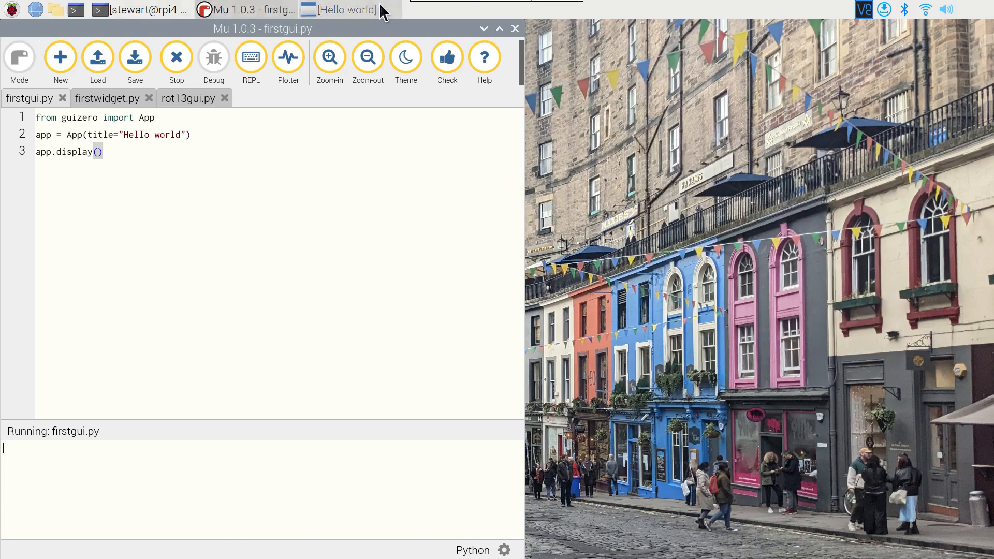
# Restore the empty Hello world window from the taskbar and close it to end firstgui.py.
pyautogui.click(342, 9)
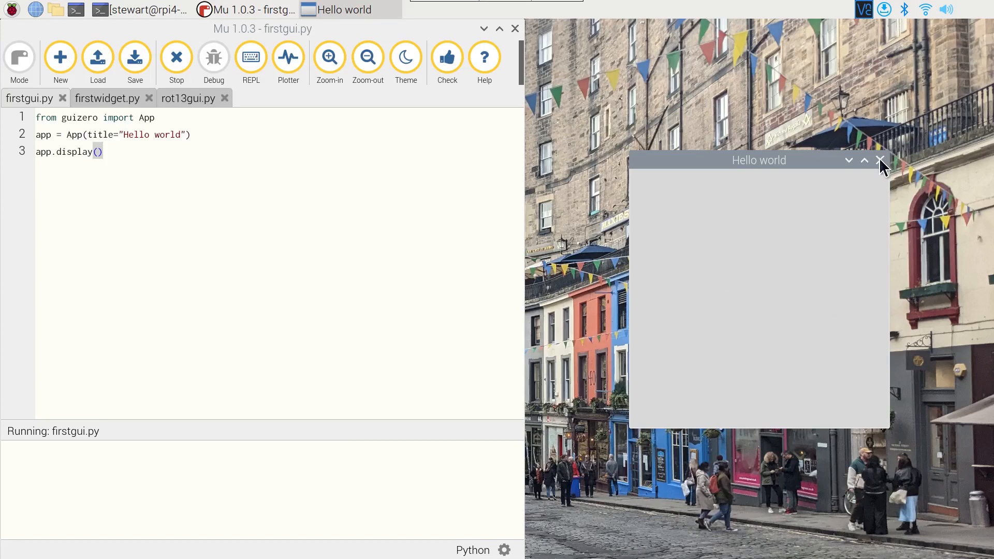
pyautogui.click(881, 160)
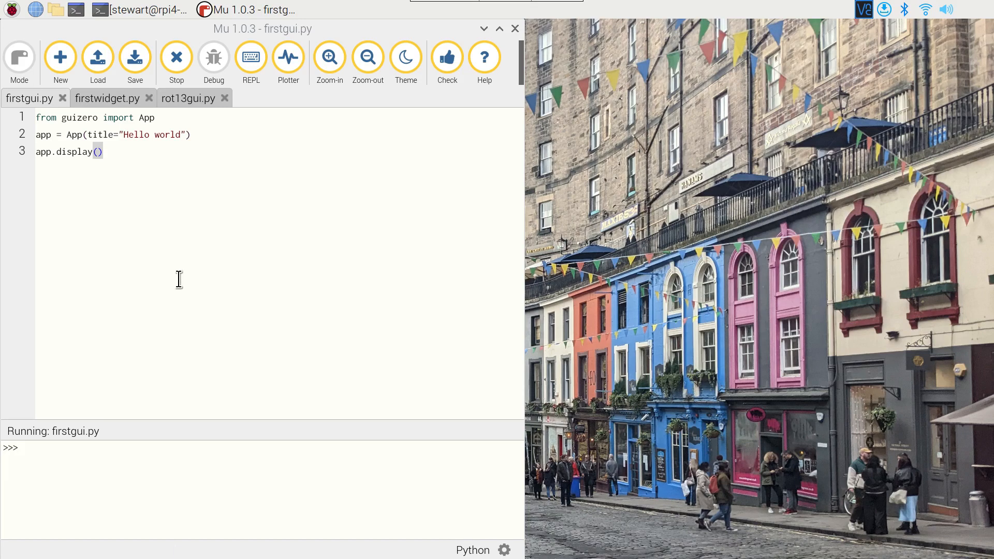
# Switch to the firstwidget.py tab and highlight the PushButton name in its code.
pyautogui.click(102, 99)
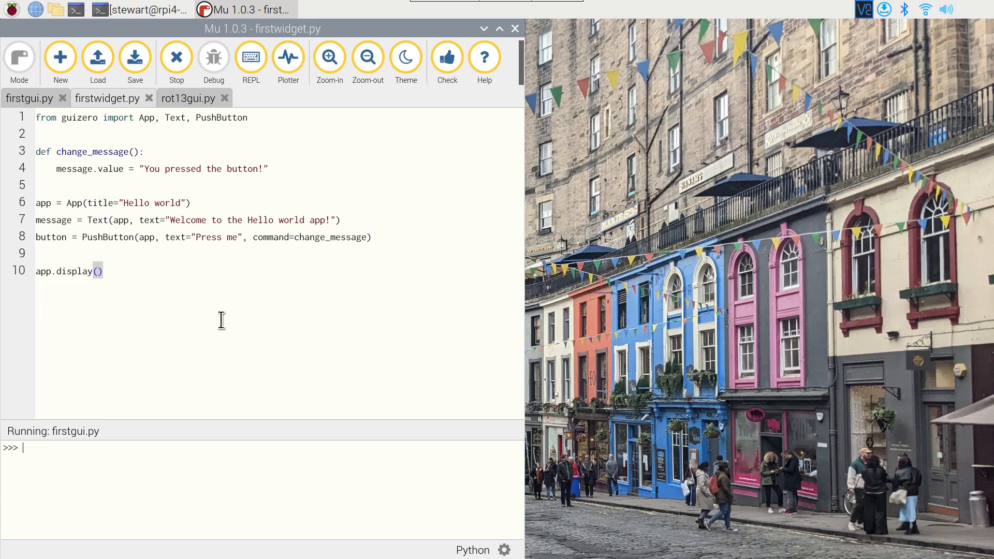
pyautogui.moveTo(65, 215)
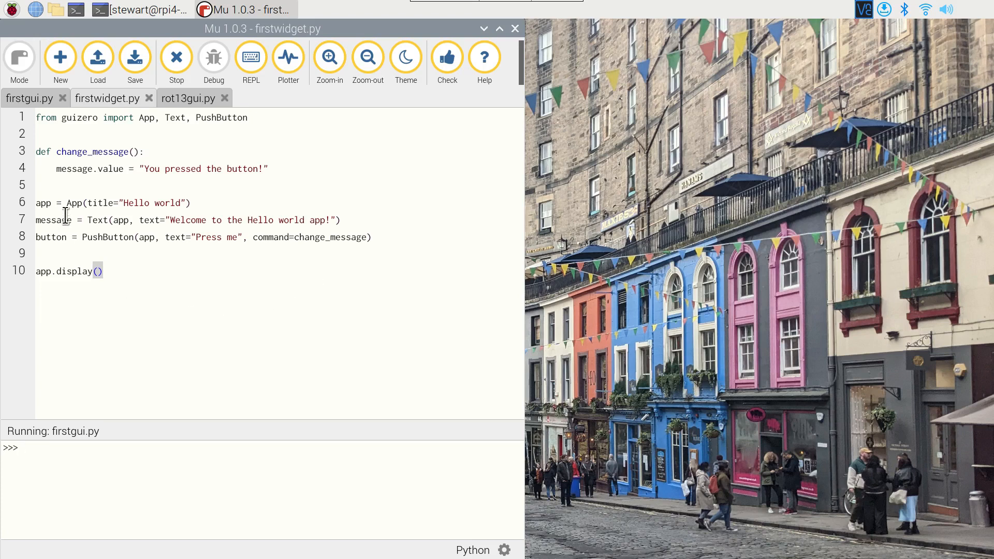
pyautogui.doubleClick(96, 220)
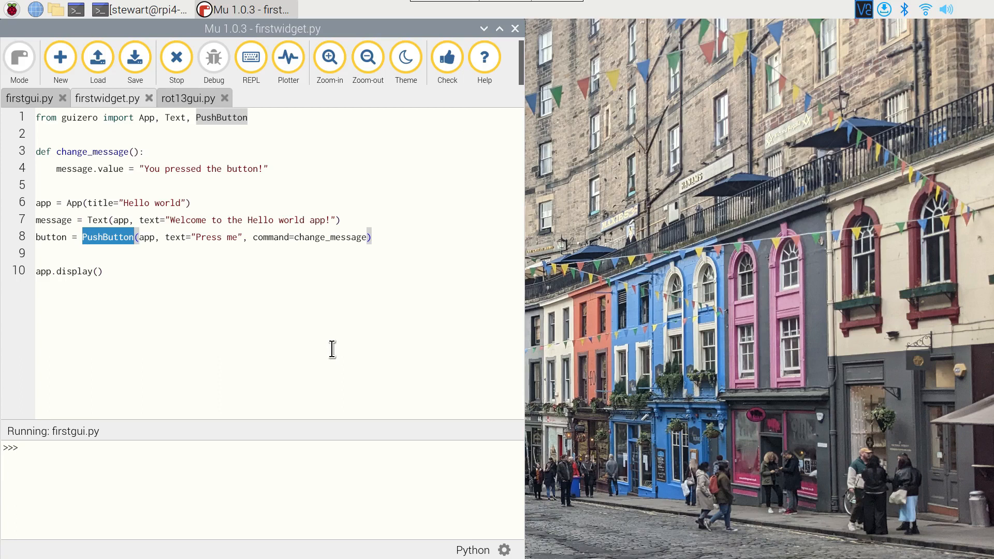
pyautogui.moveTo(320, 435)
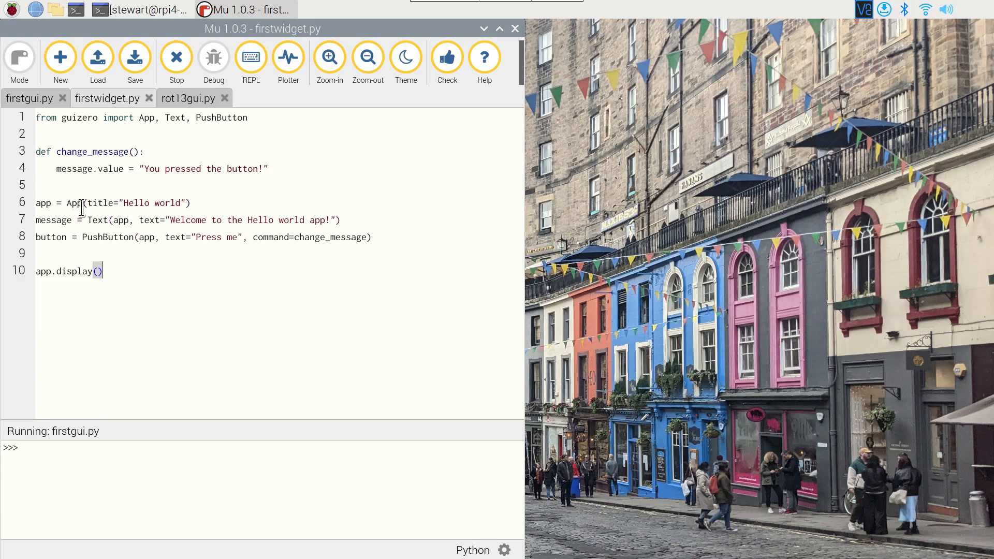
pyautogui.moveTo(190, 203)
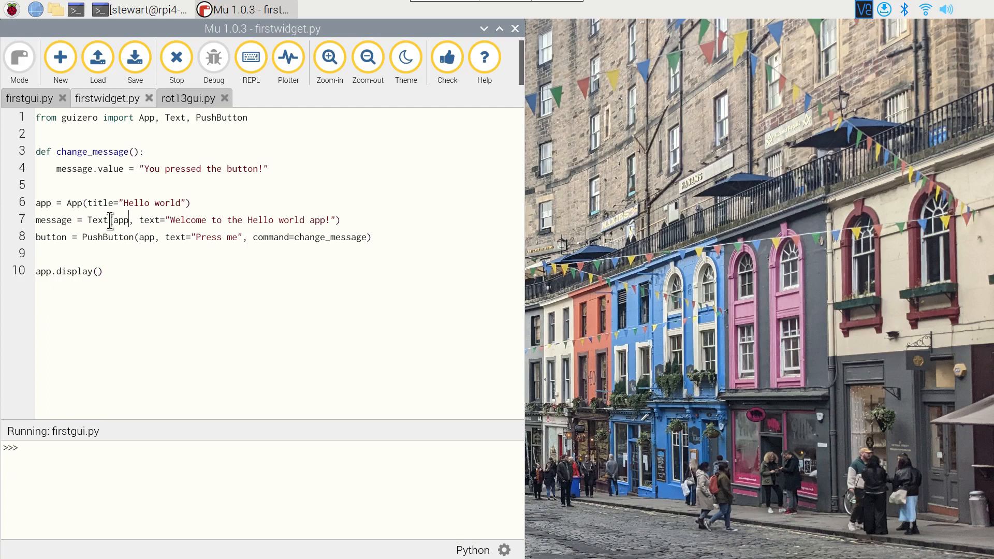
pyautogui.moveTo(120, 220)
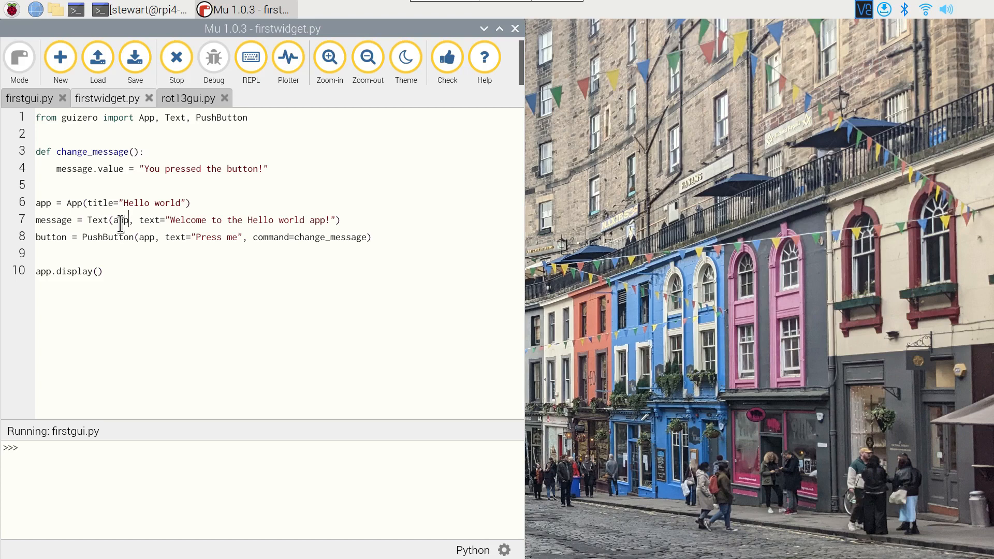
pyautogui.moveTo(114, 271)
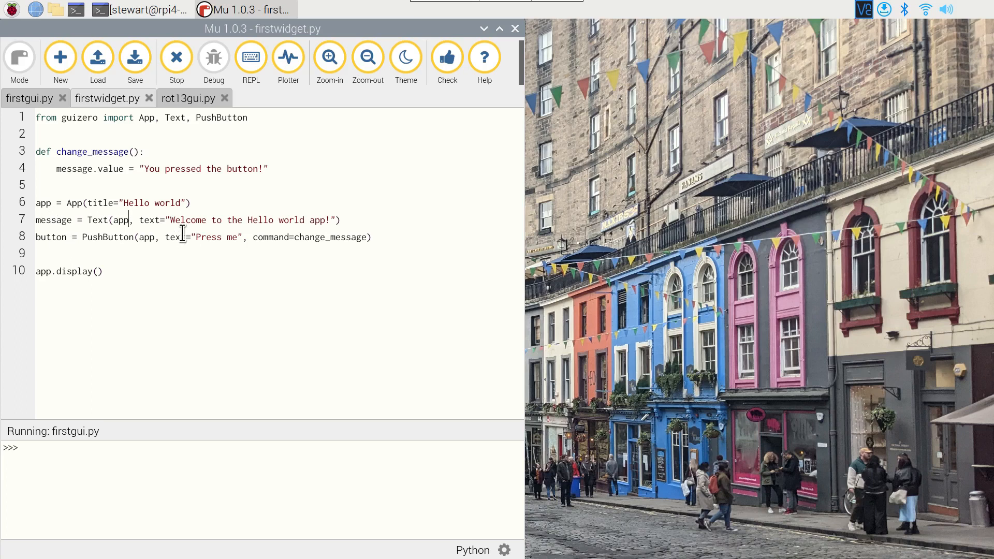
# Highlight the PushButton code in firstwidget.py and stop the leftover firstgui.py run.
pyautogui.moveTo(168, 220); pyautogui.dragTo(298, 220)
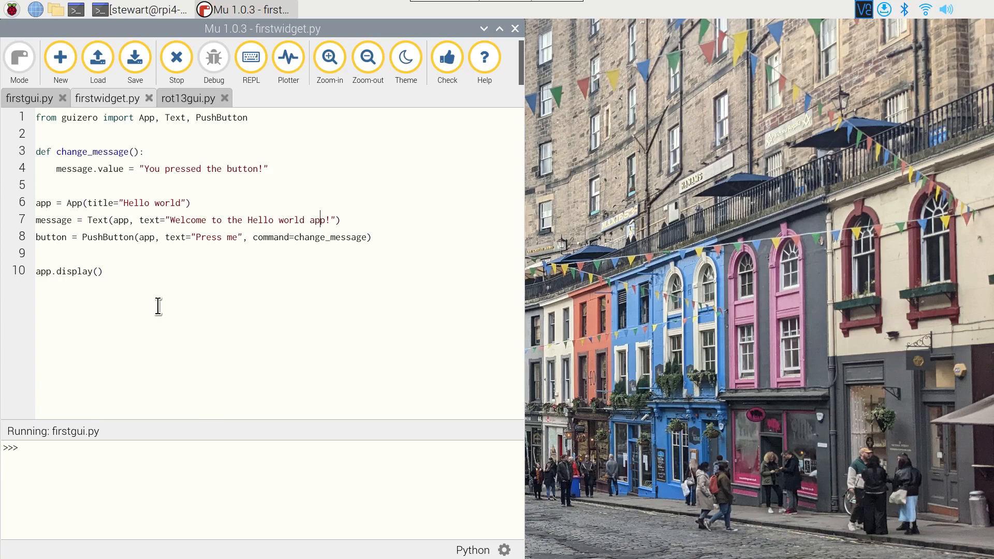
pyautogui.doubleClick(107, 237)
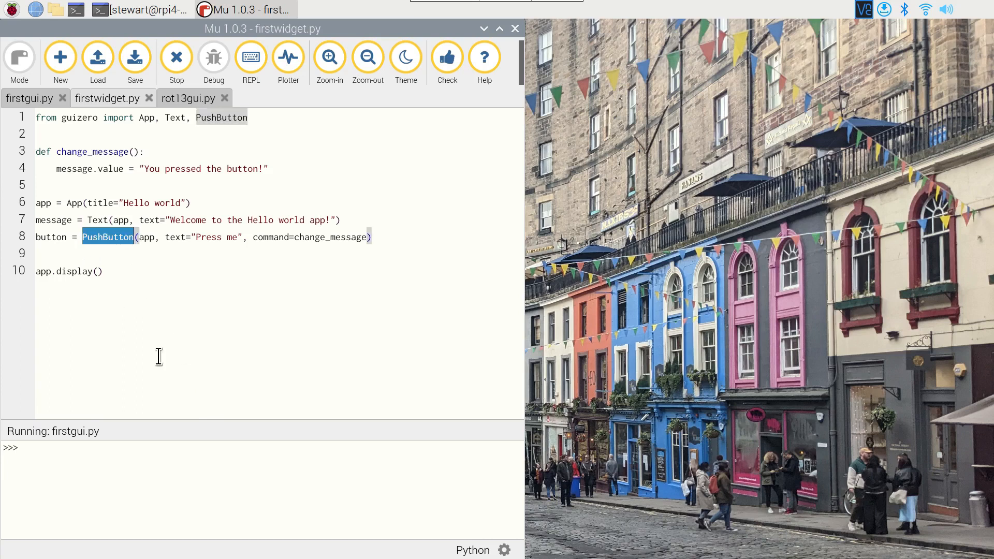
pyautogui.moveTo(176, 377)
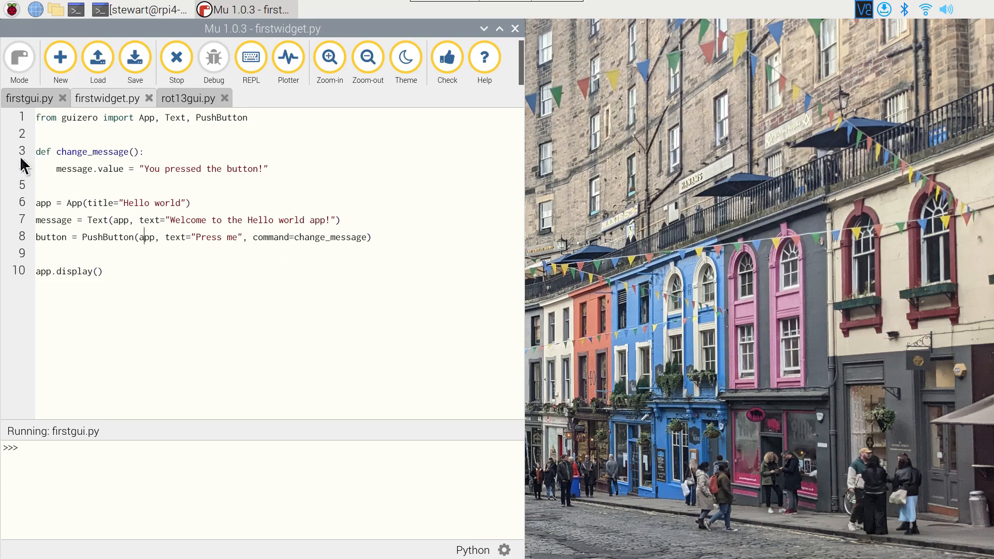
pyautogui.click(102, 151)
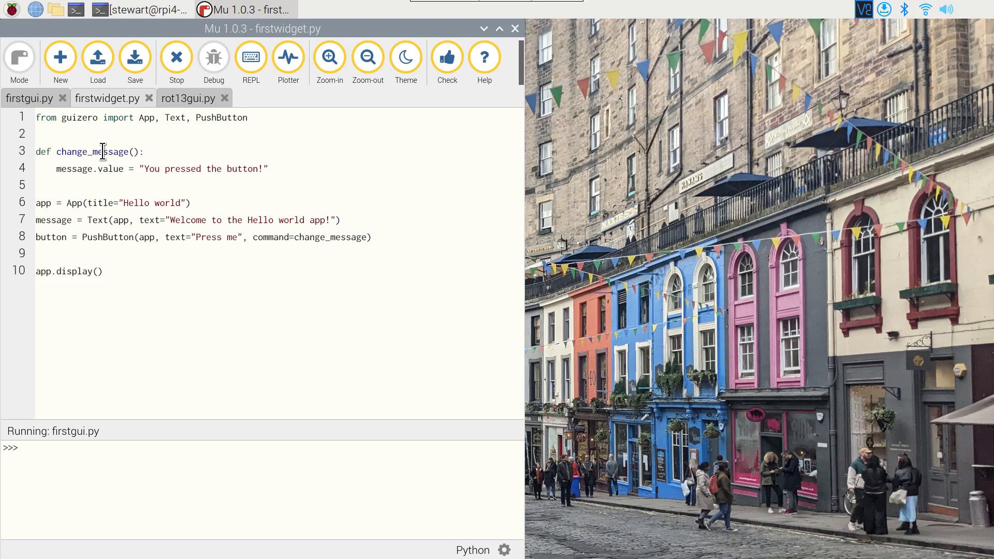
pyautogui.click(57, 169)
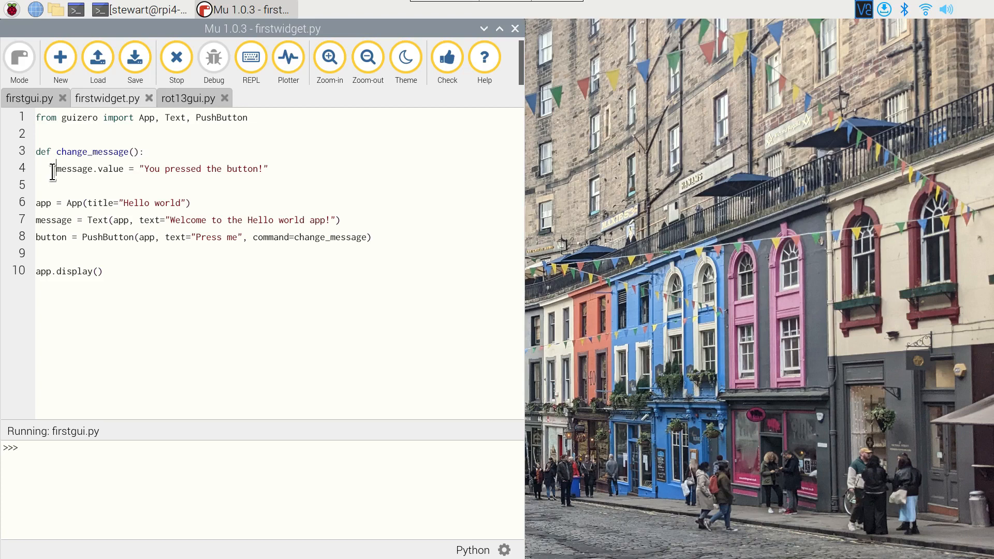
pyautogui.doubleClick(73, 168)
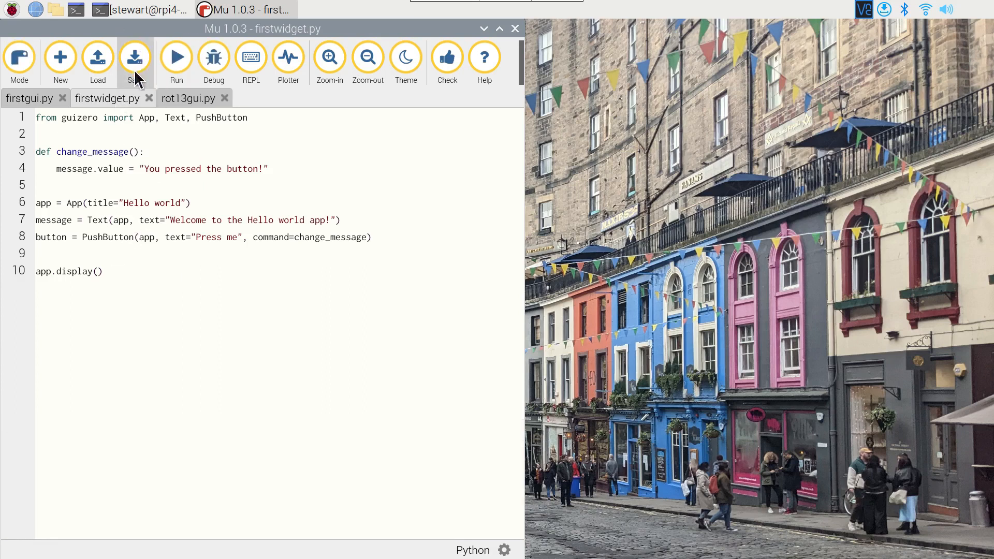
# Run firstwidget.py and press its button so the message reads 'You pressed the button!'.
pyautogui.click(175, 56)
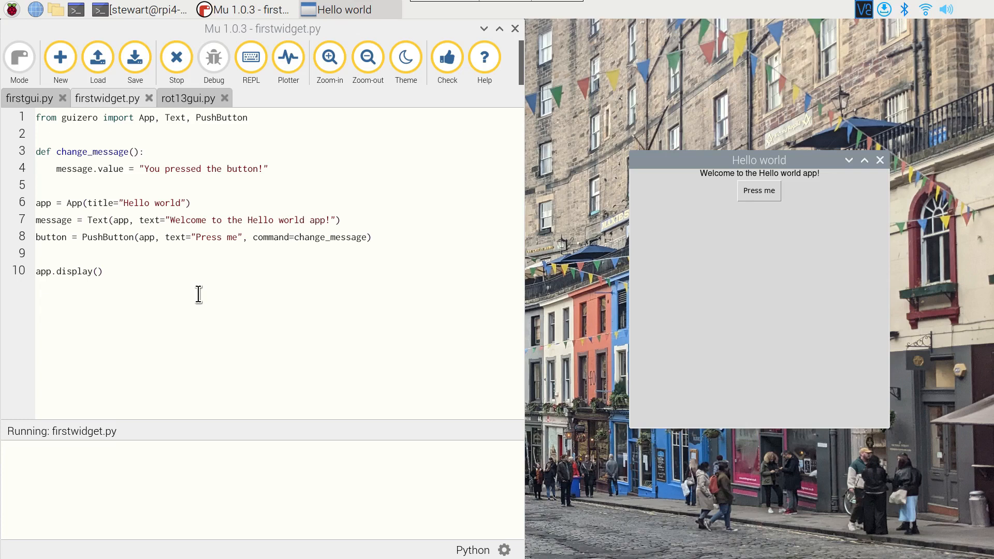
pyautogui.moveTo(902, 167)
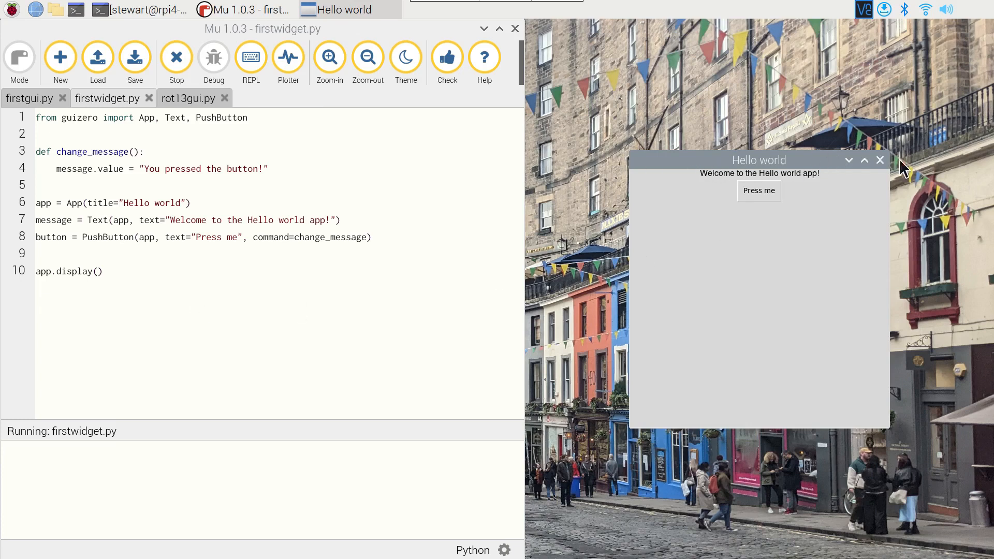
pyautogui.moveTo(712, 183)
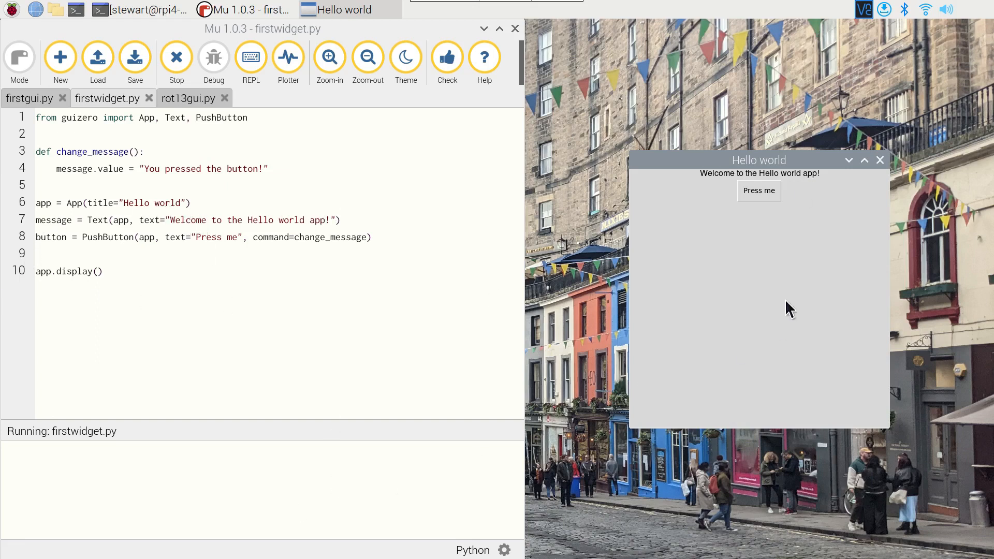
pyautogui.moveTo(768, 212)
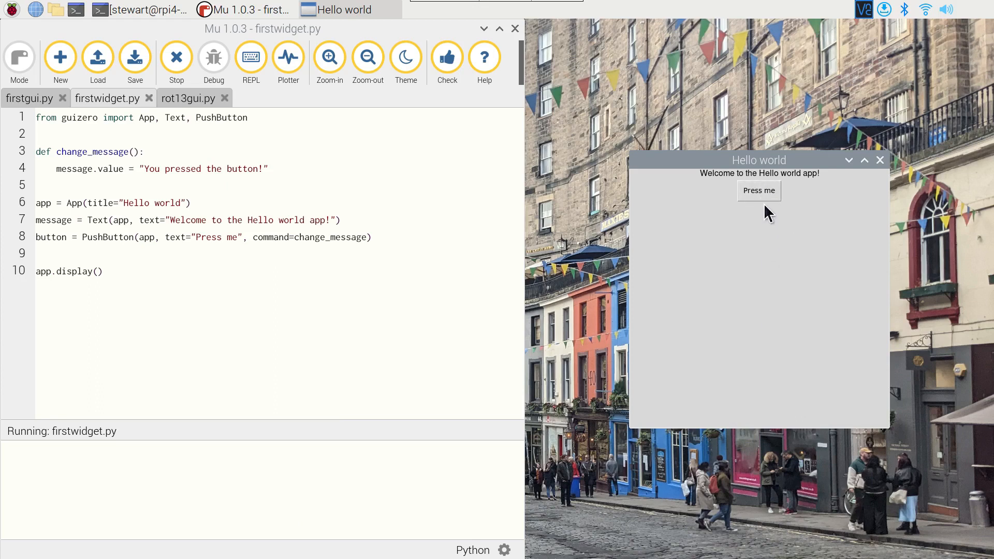
pyautogui.click(758, 190)
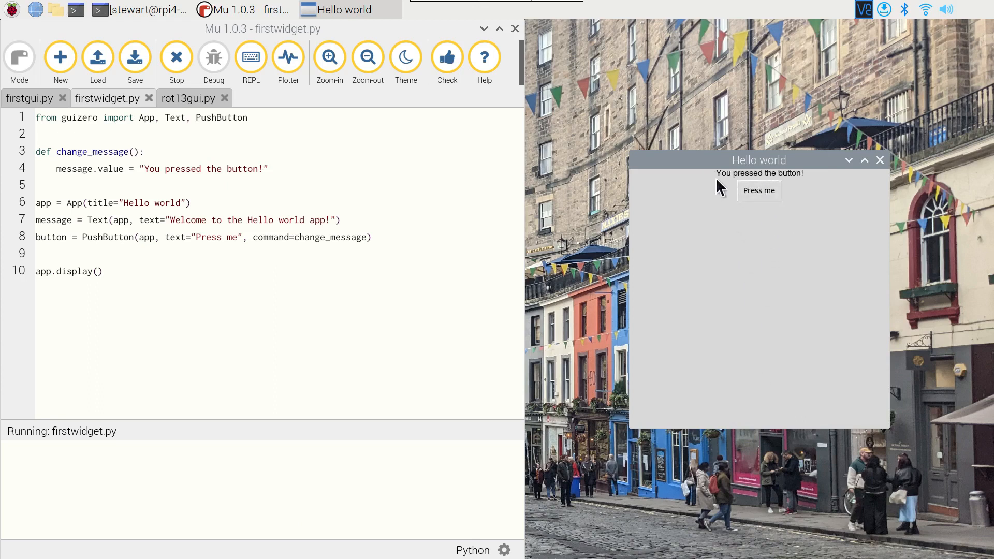
pyautogui.moveTo(241, 338)
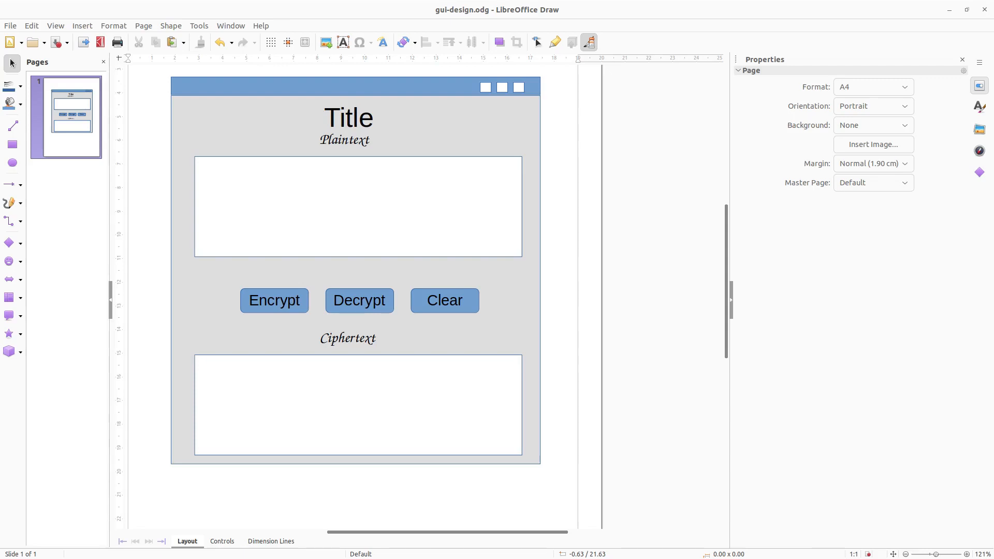
pyautogui.moveTo(334, 170)
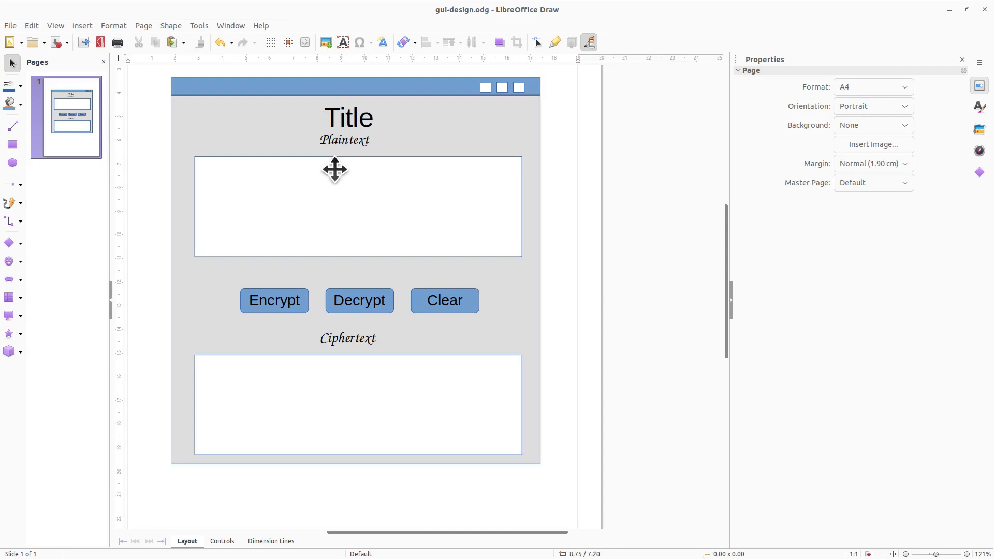
pyautogui.moveTo(346, 120)
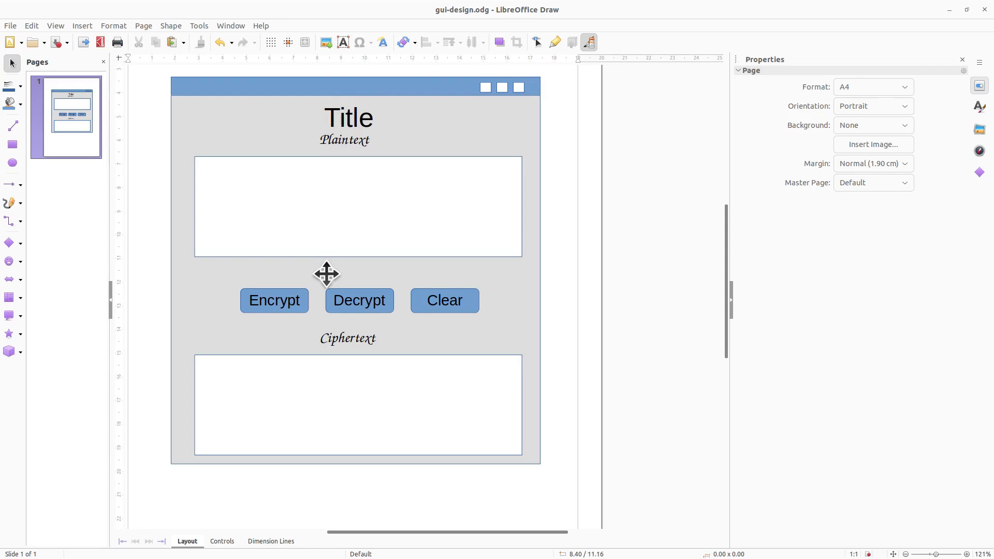
pyautogui.moveTo(462, 193)
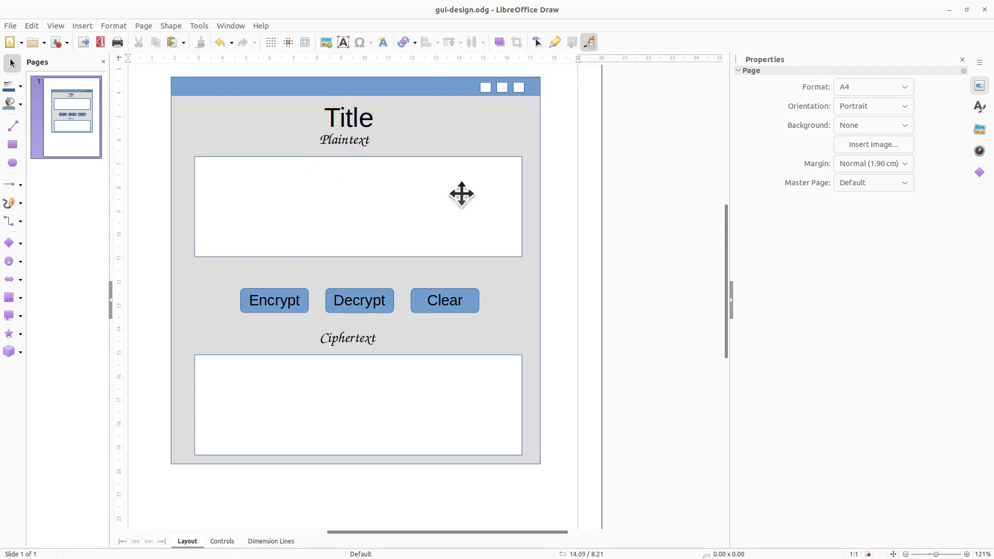
pyautogui.moveTo(439, 204)
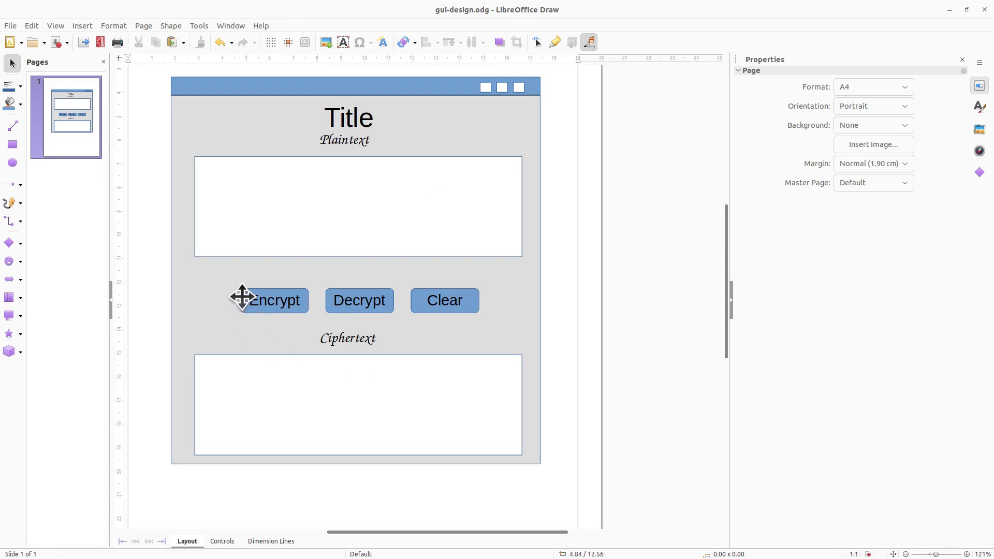
pyautogui.moveTo(414, 300)
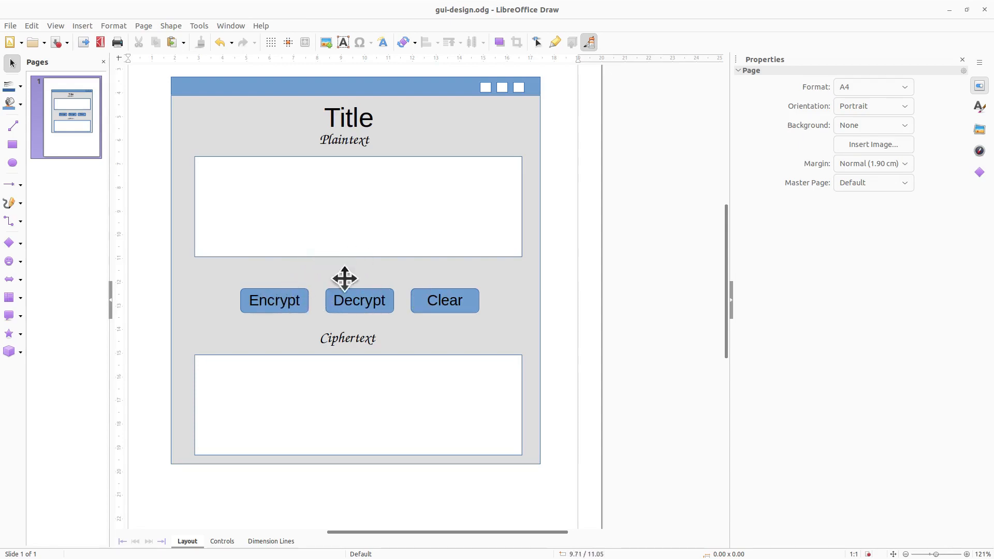
pyautogui.moveTo(386, 256)
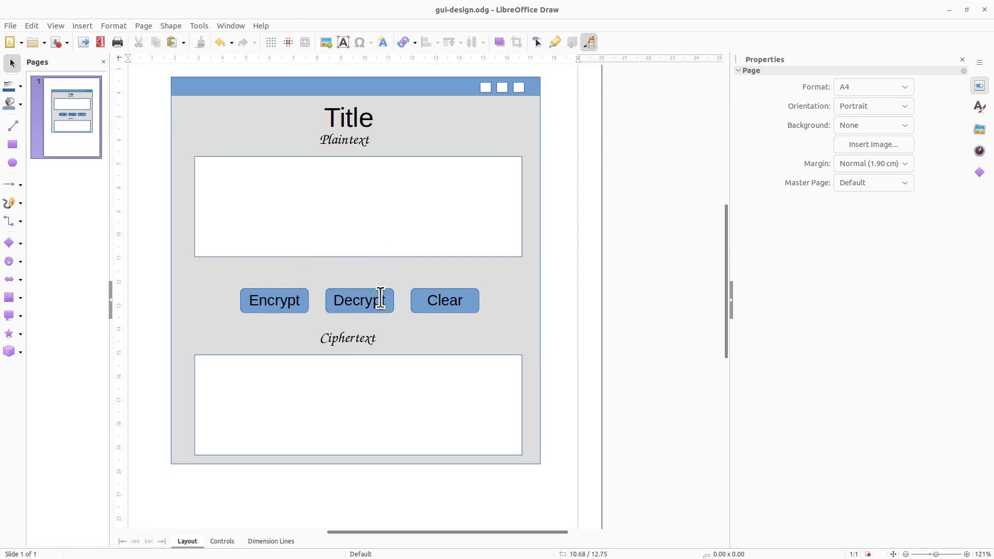
pyautogui.moveTo(429, 300)
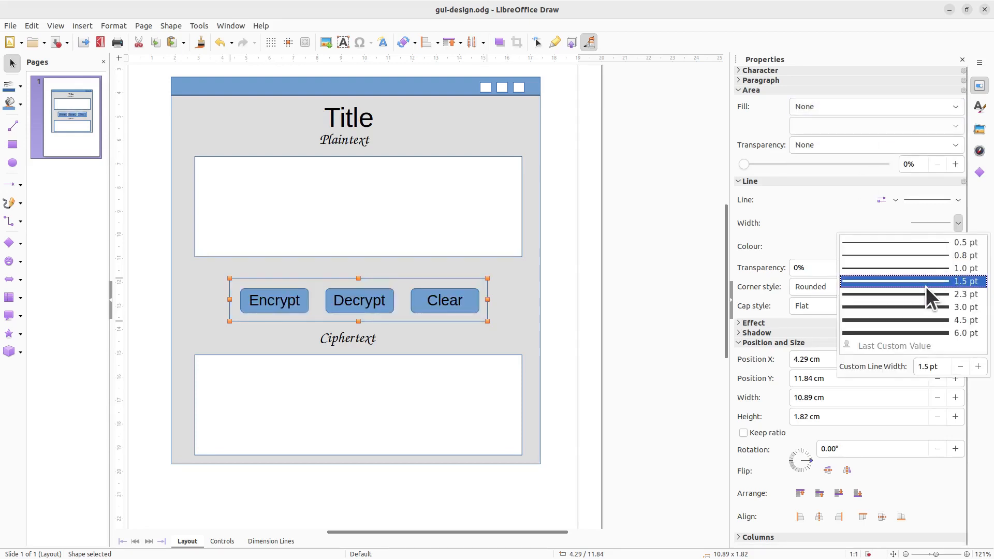
# Set the button box's outline width to 1.5 pt in the Sidebar Line section.
pyautogui.click(957, 246)
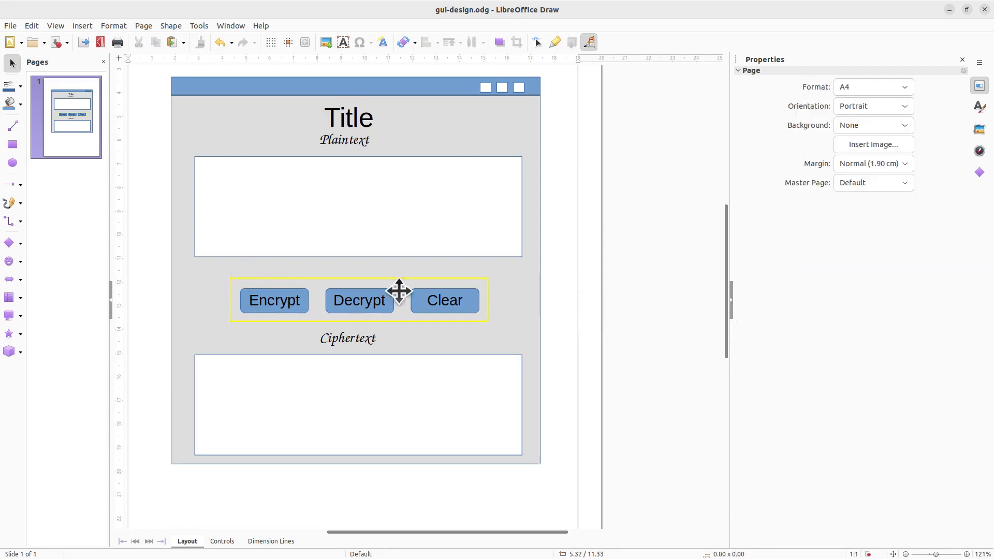
pyautogui.moveTo(528, 323)
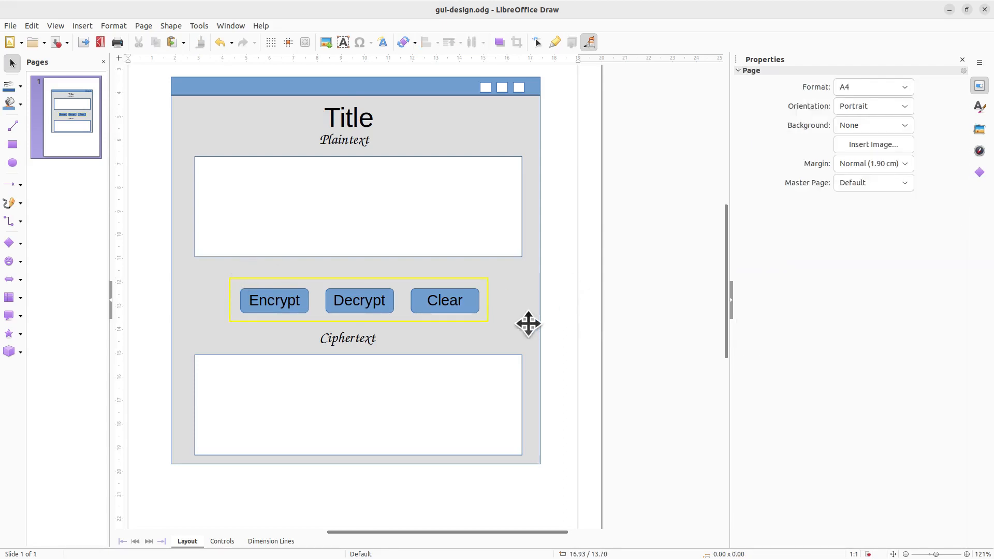
pyautogui.moveTo(507, 333)
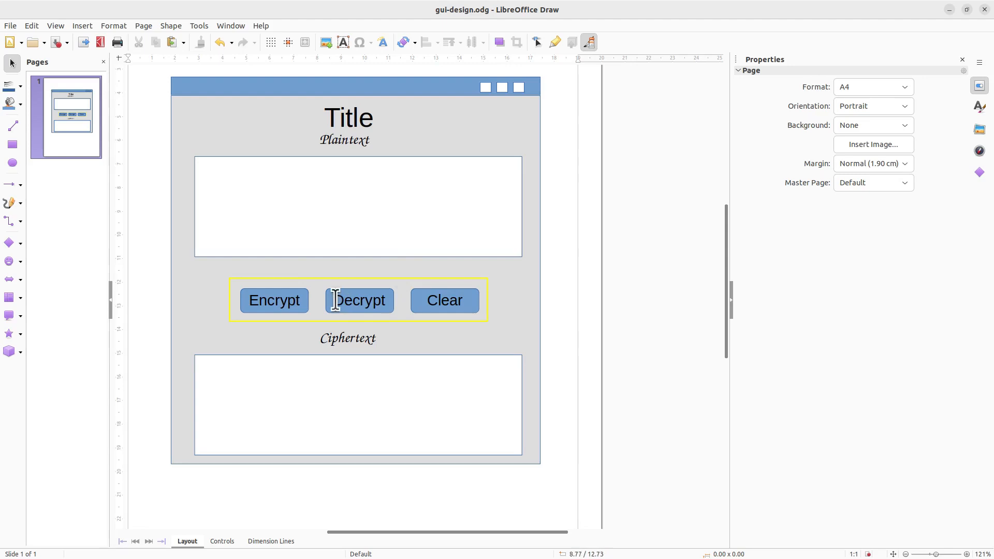
pyautogui.moveTo(282, 258)
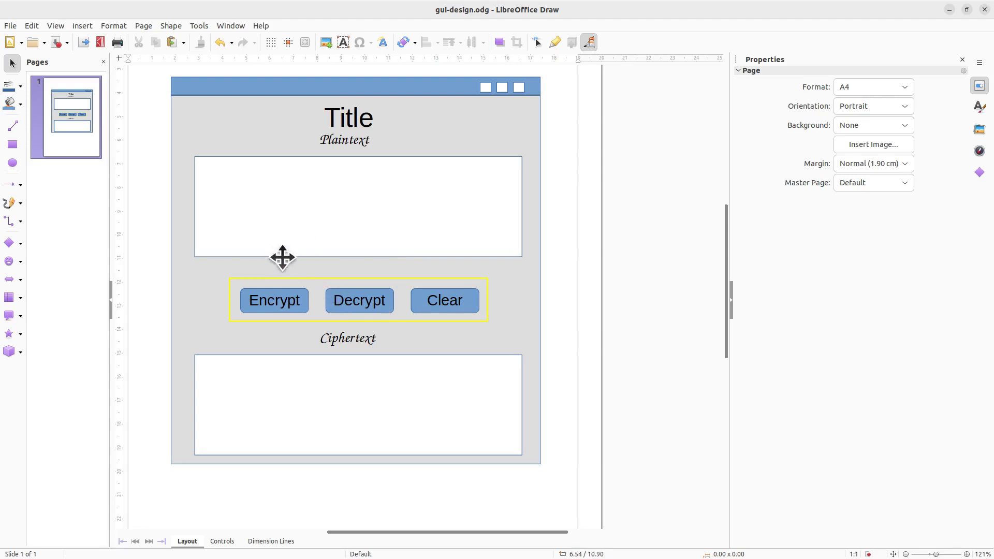
pyautogui.moveTo(268, 280)
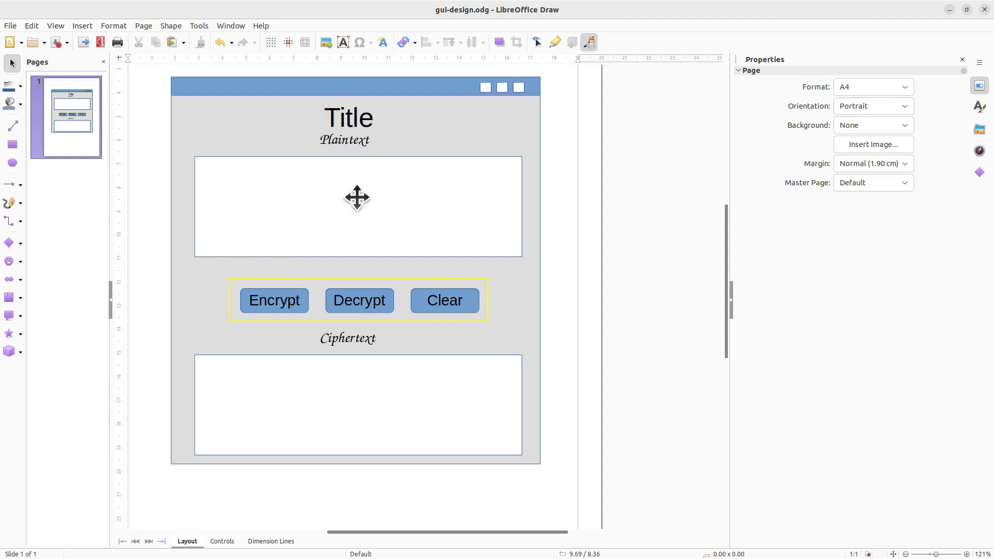
pyautogui.moveTo(347, 337)
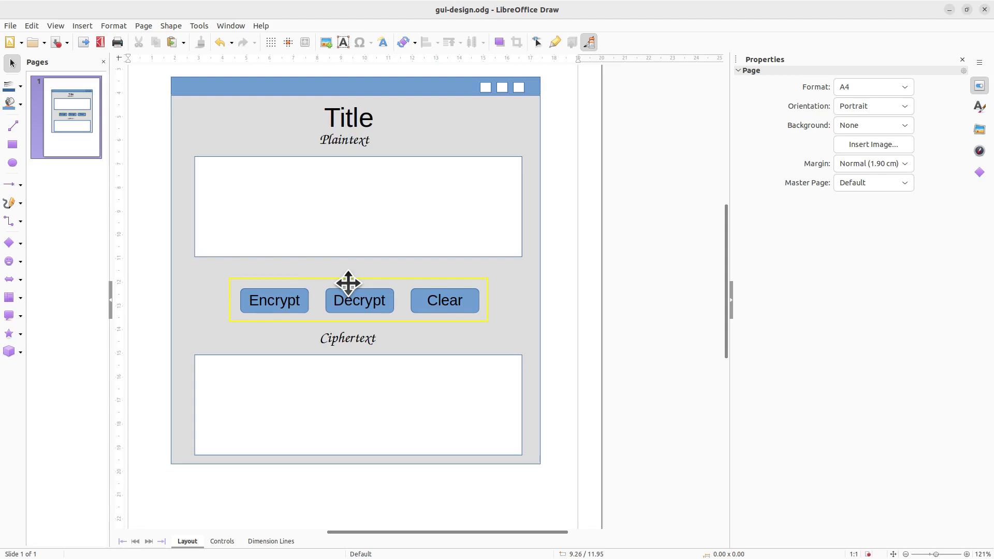
pyautogui.moveTo(389, 282)
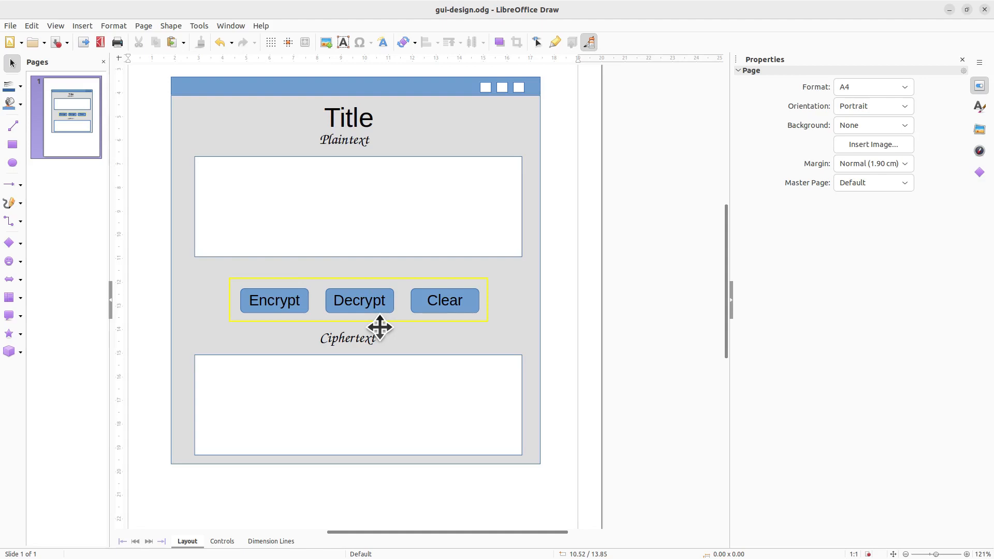
pyautogui.moveTo(390, 320)
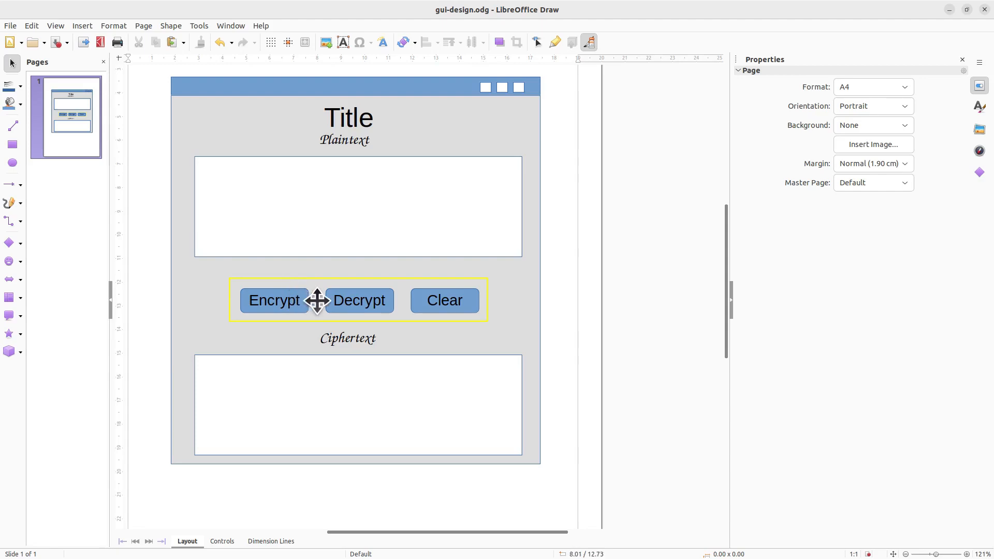
pyautogui.moveTo(448, 309)
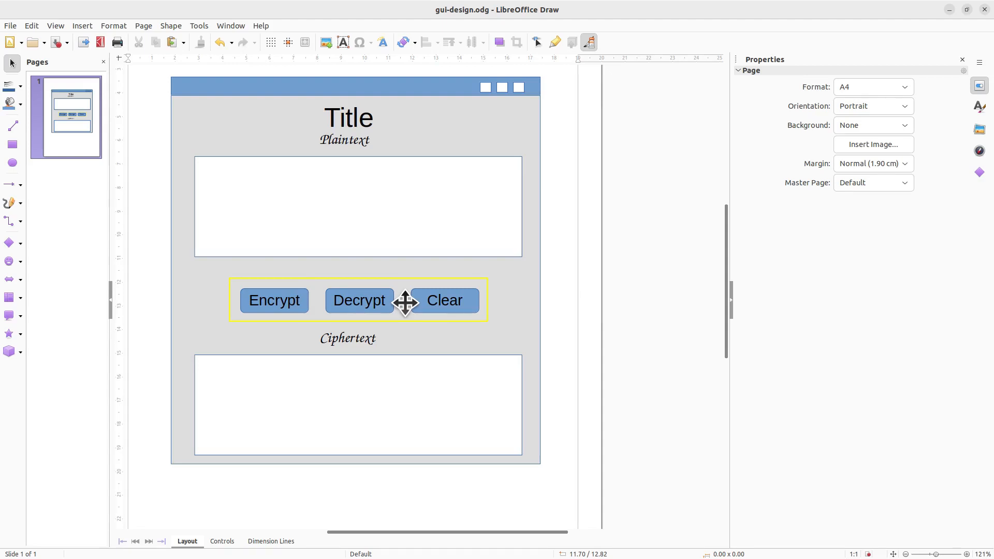
pyautogui.moveTo(311, 322)
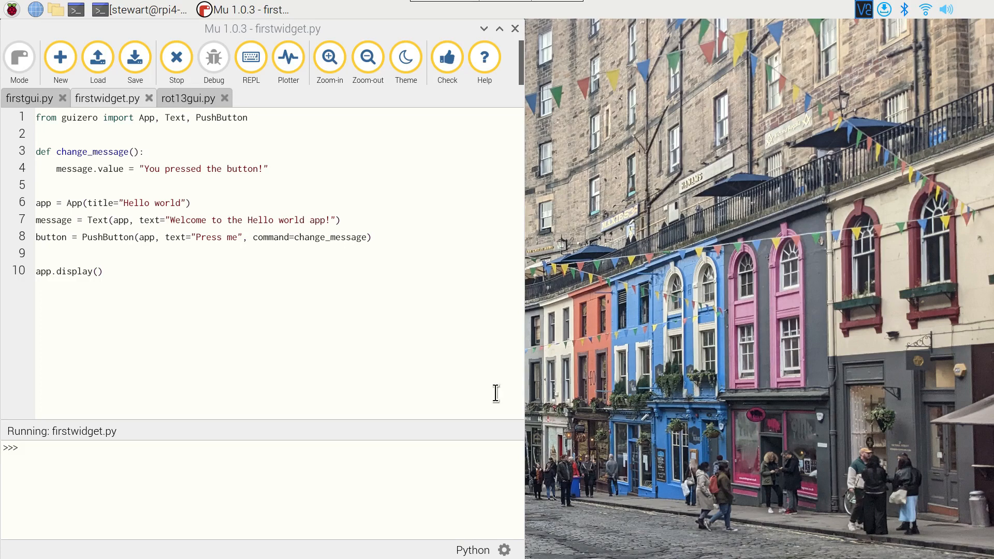
# Switch to rot13gui.py and scroll down to its encrypt, decrypt and clear handlers.
pyautogui.click(187, 99)
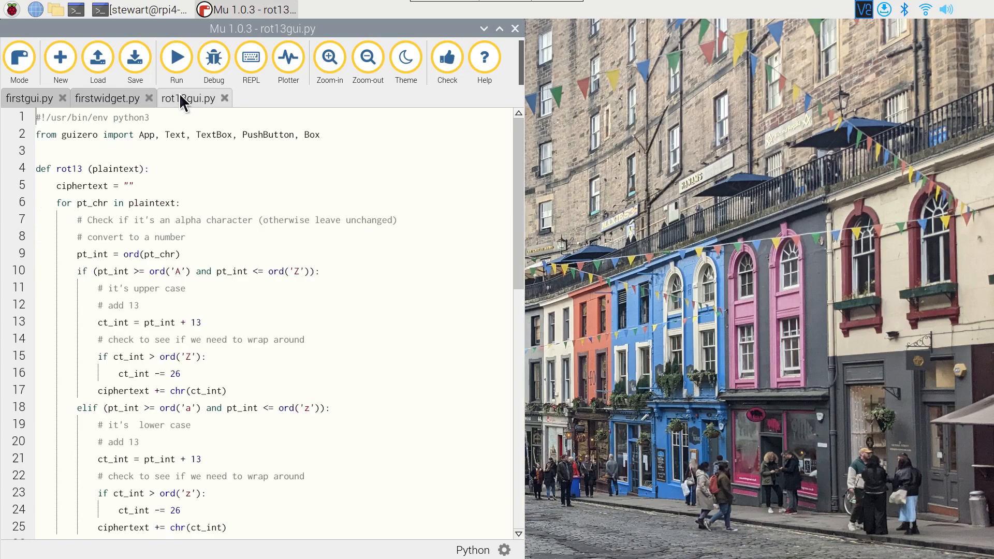
pyautogui.moveTo(147, 319)
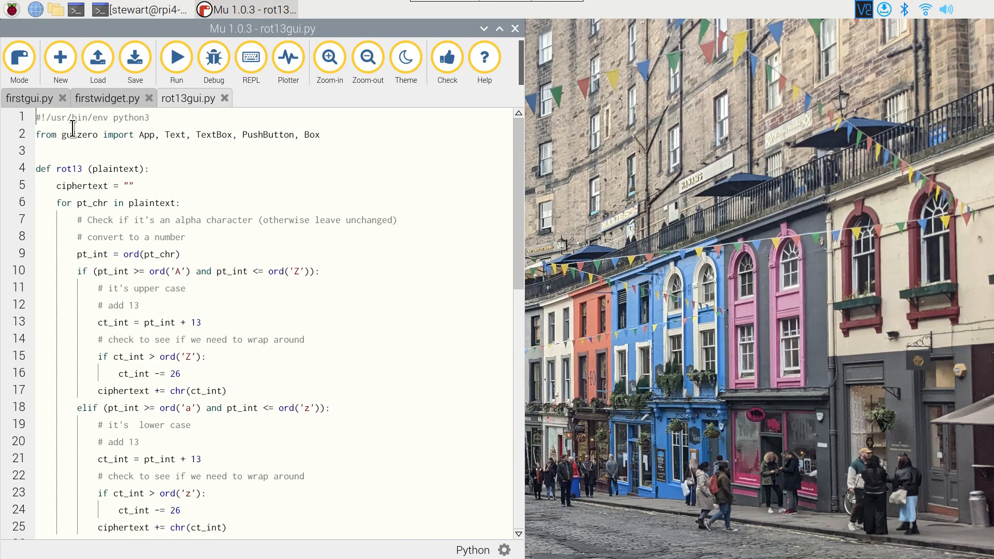
pyautogui.moveTo(220, 135)
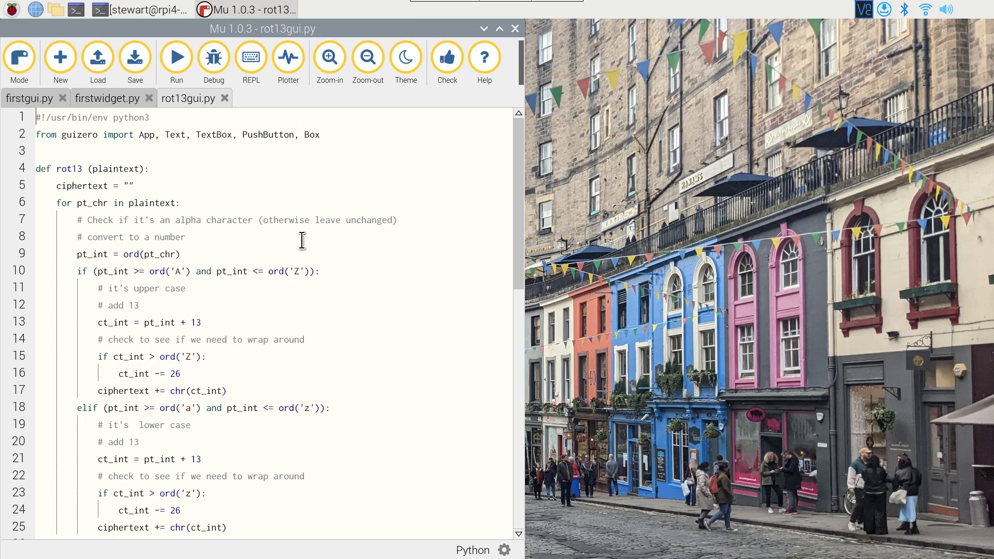
pyautogui.scroll(-3)
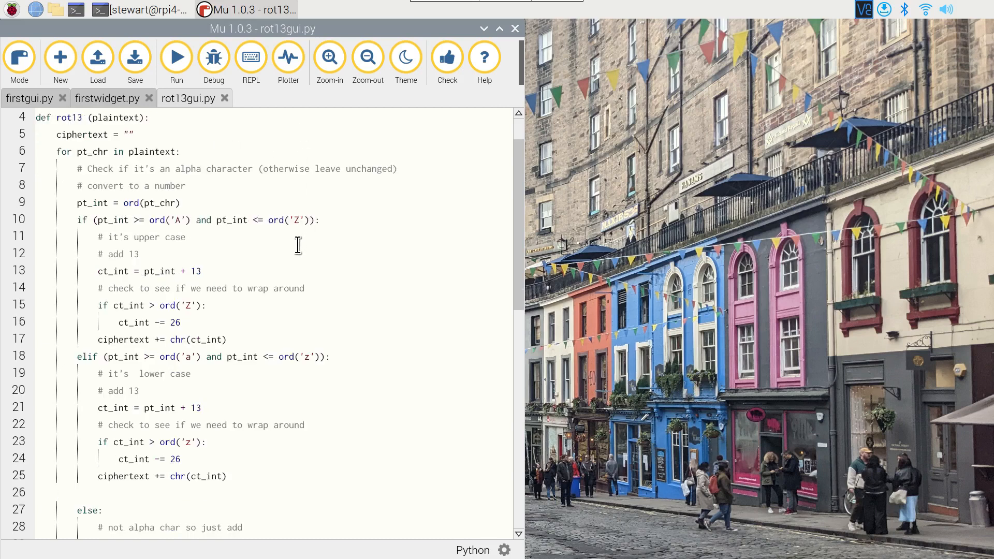
pyautogui.scroll(-3)
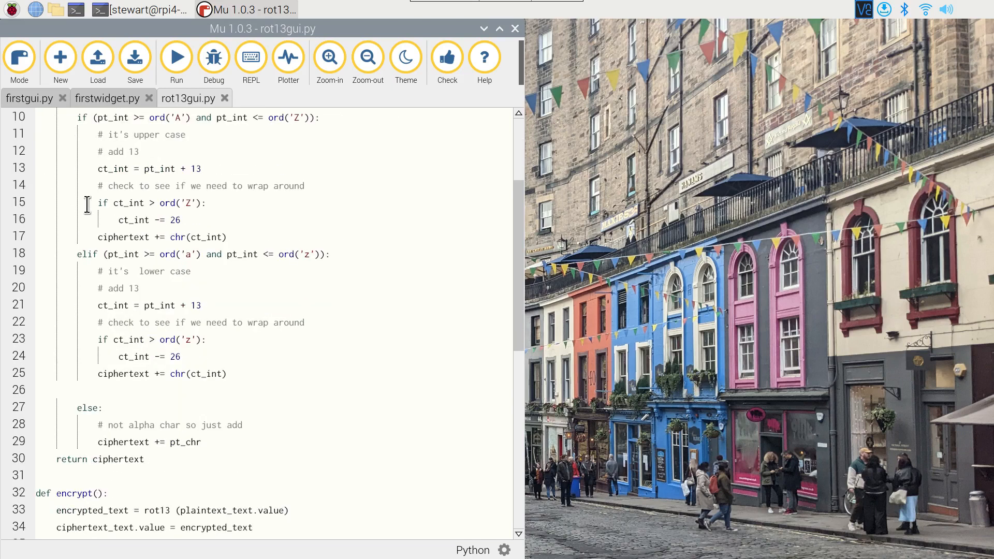
pyautogui.moveTo(570, 209)
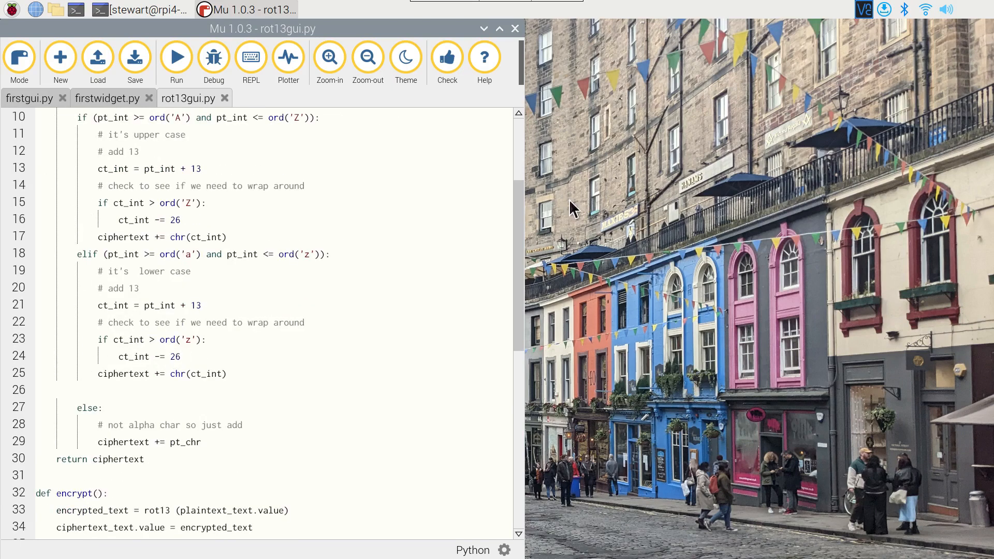
pyautogui.scroll(-3)
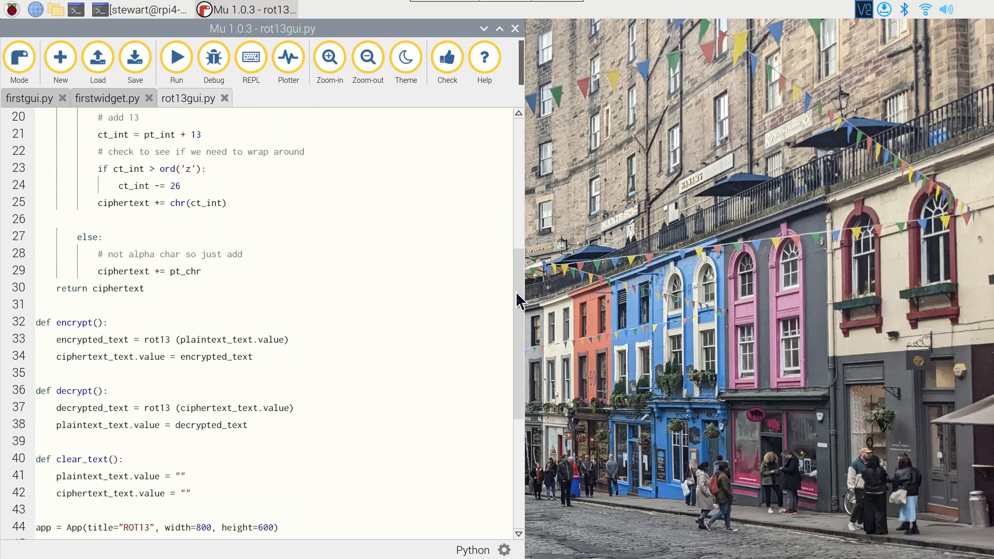
pyautogui.scroll(-3)
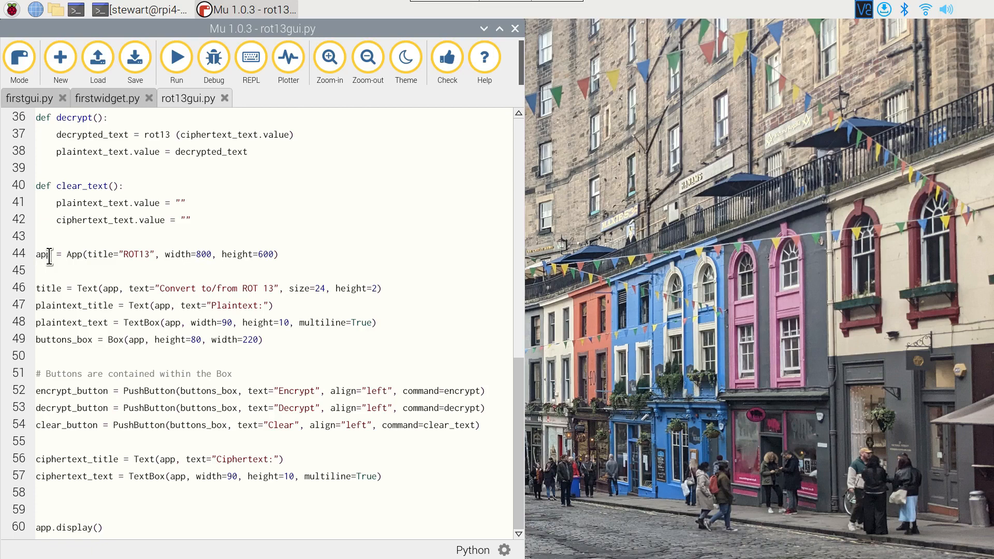
pyautogui.moveTo(40, 299)
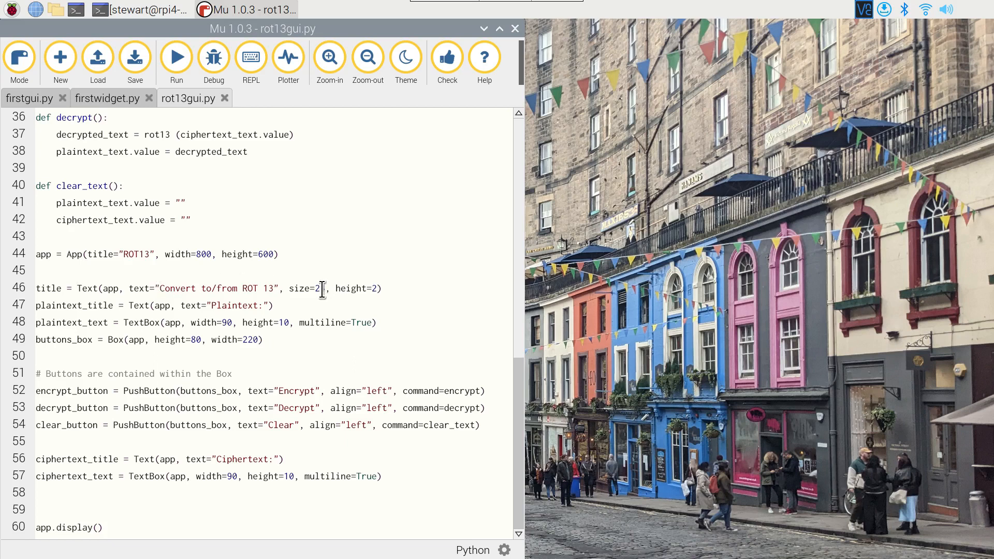
# Change the title's size=2 back to size=24 on line 46.
pyautogui.write('4')
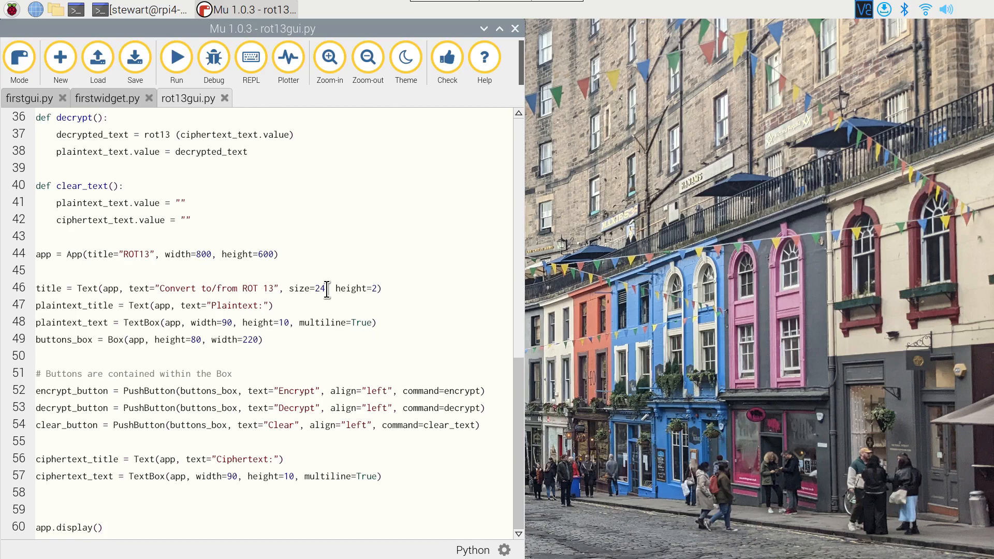
pyautogui.moveTo(373, 288)
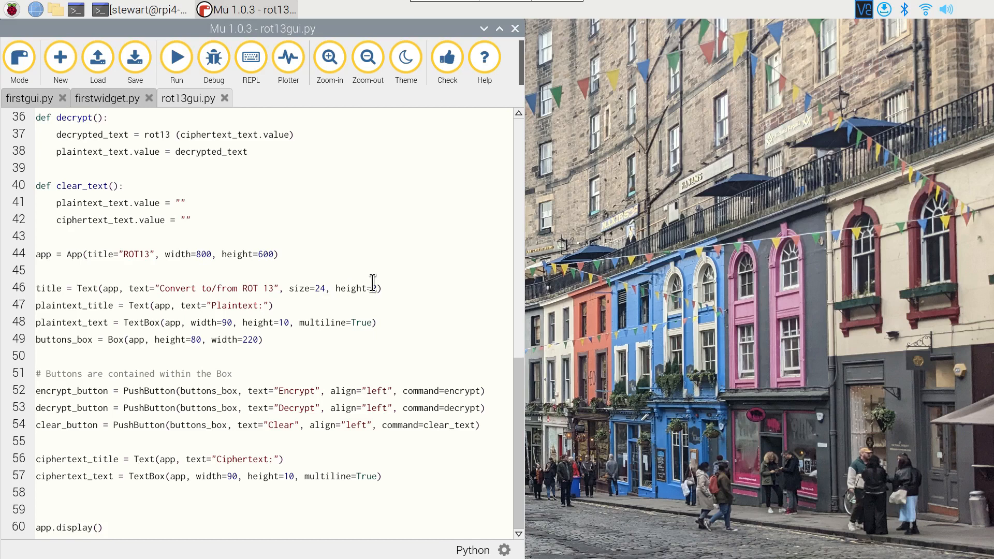
pyautogui.moveTo(410, 295)
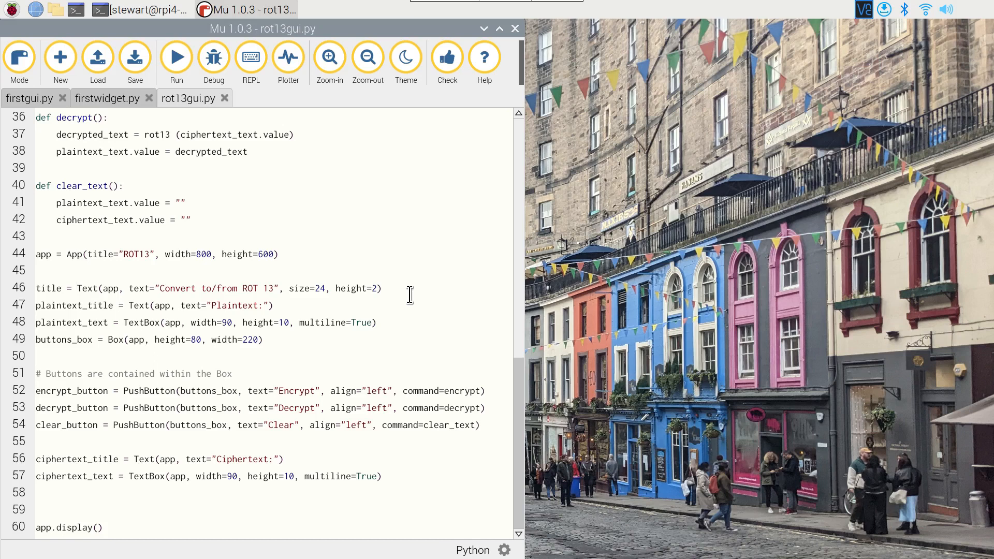
pyautogui.moveTo(183, 377)
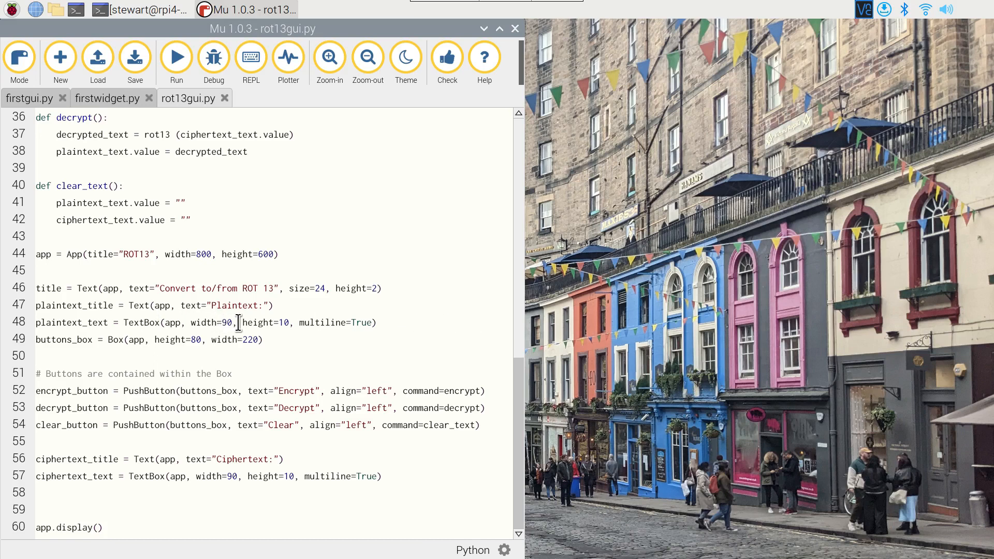
pyautogui.moveTo(333, 322)
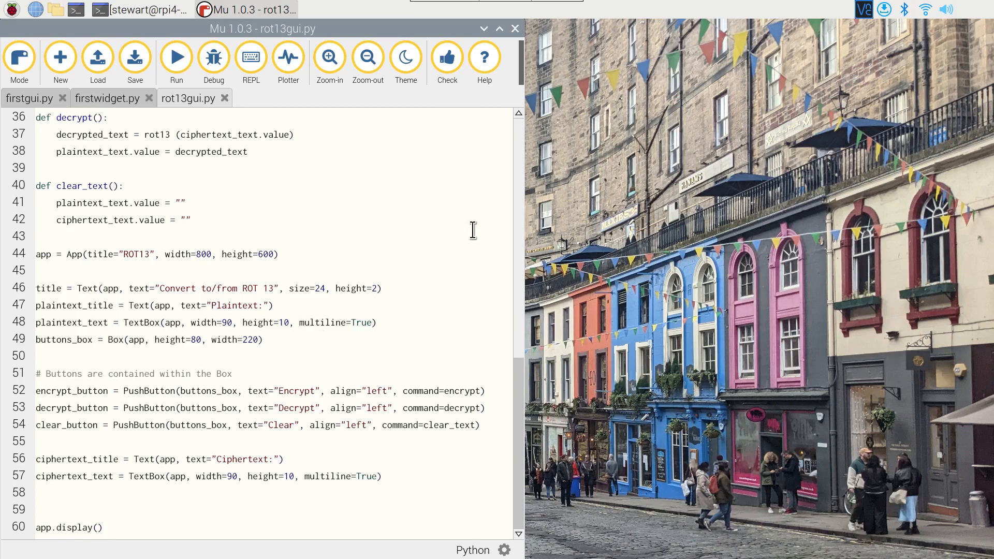
pyautogui.moveTo(195, 325)
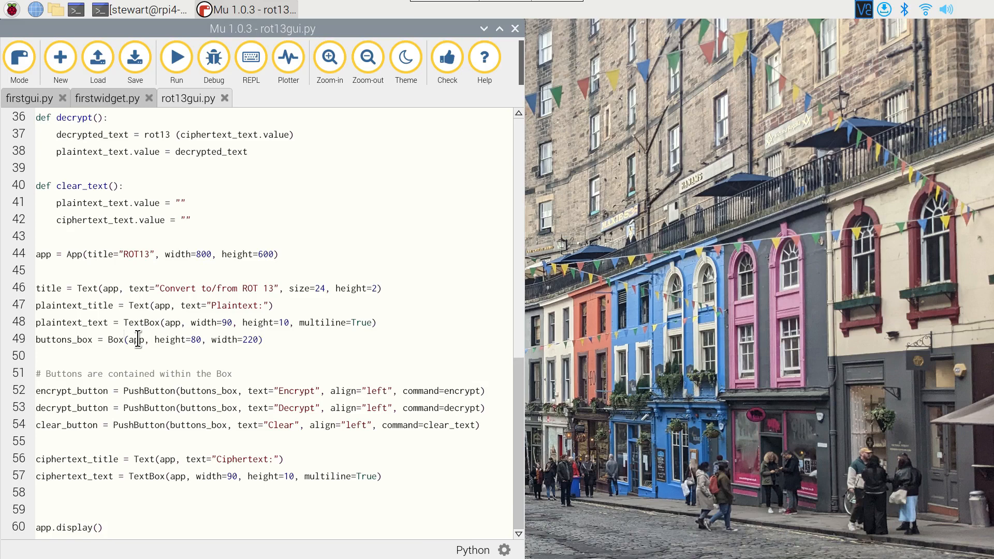
pyautogui.moveTo(162, 339)
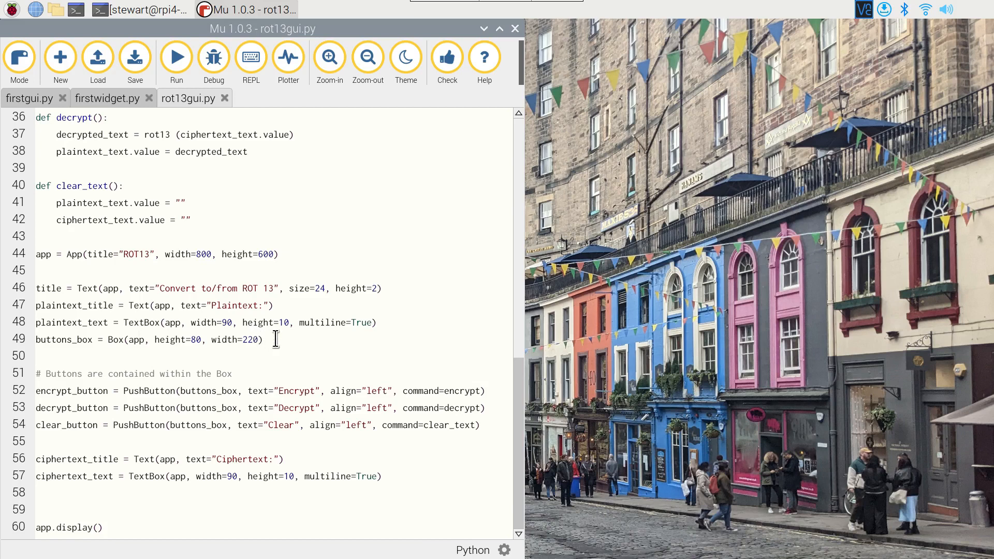
pyautogui.moveTo(310, 342)
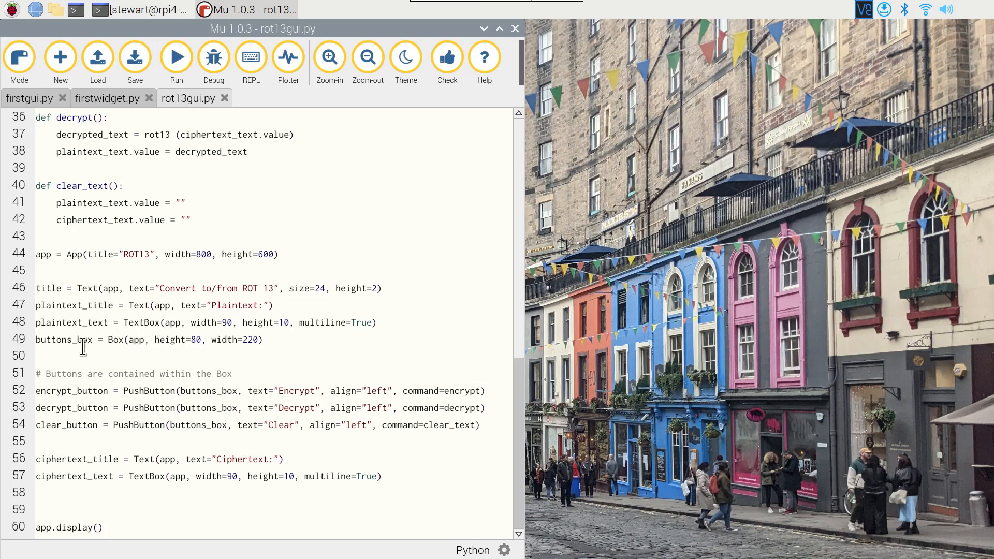
pyautogui.moveTo(144, 349)
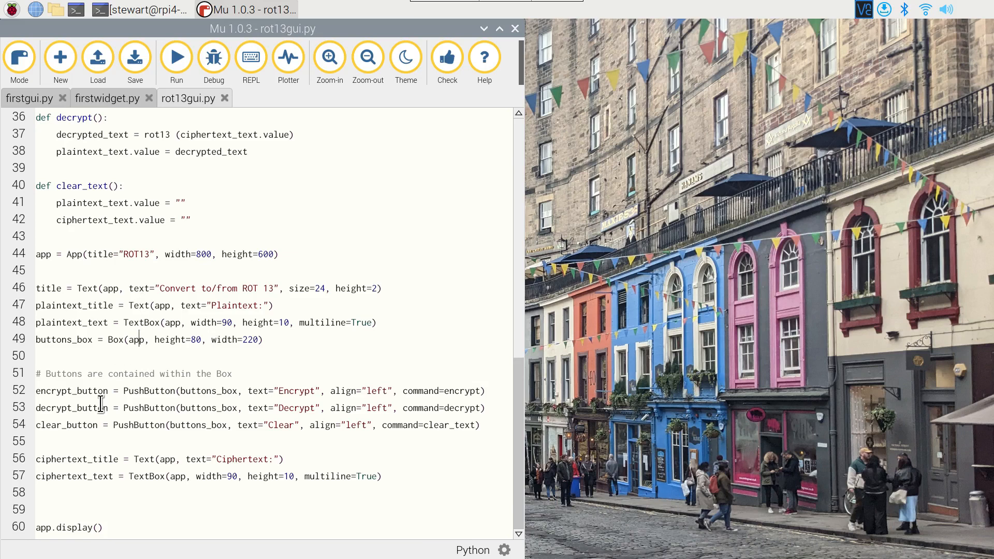
pyautogui.moveTo(127, 390)
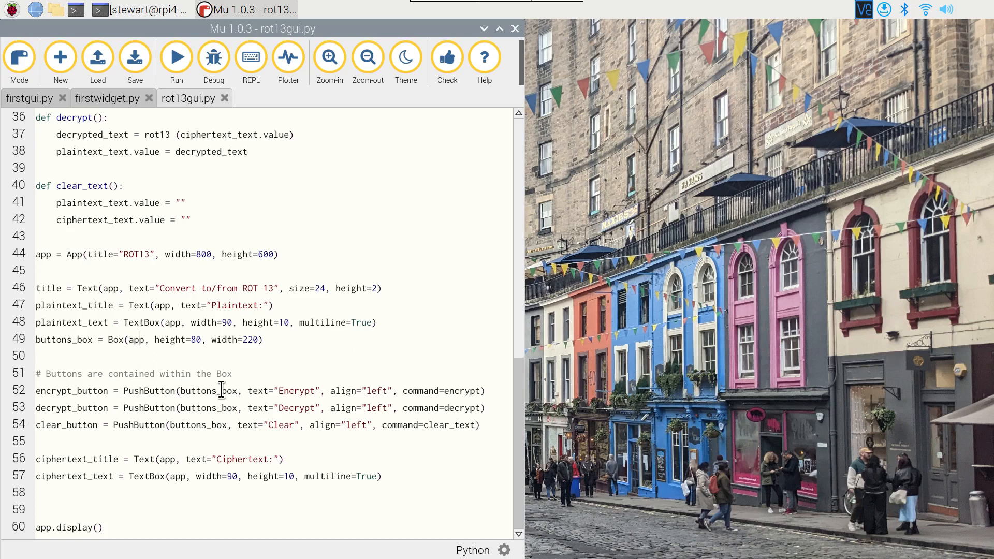
pyautogui.moveTo(189, 390)
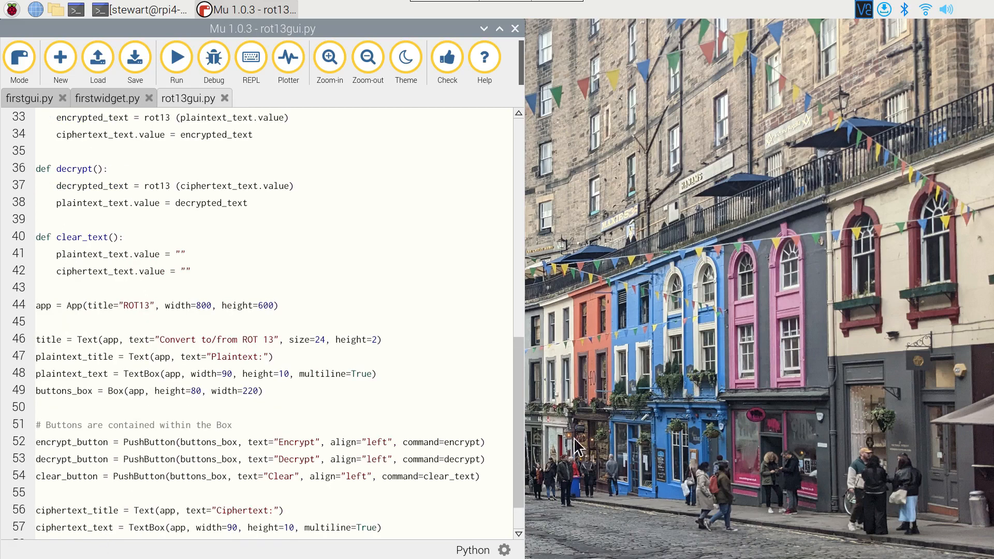
pyautogui.scroll(-3)
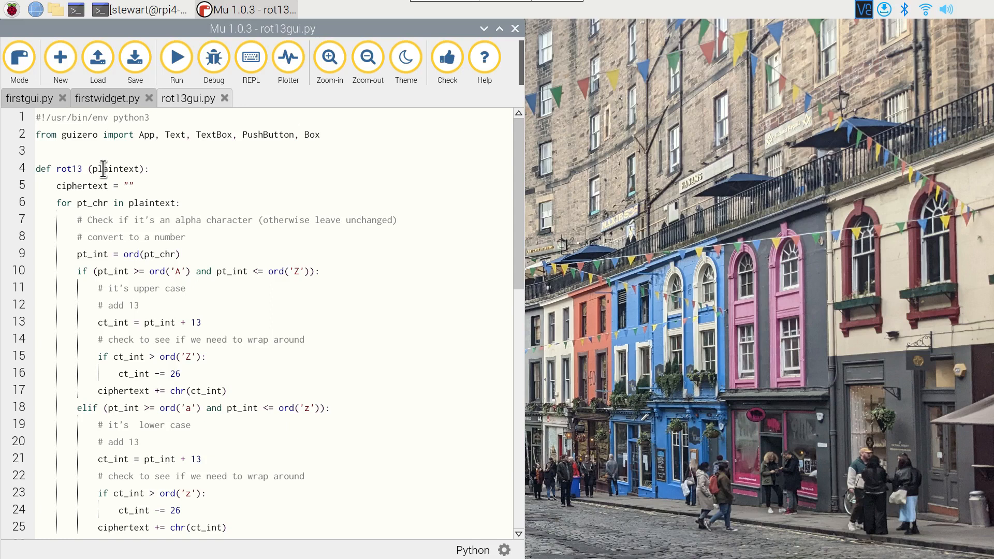
pyautogui.scroll(-3)
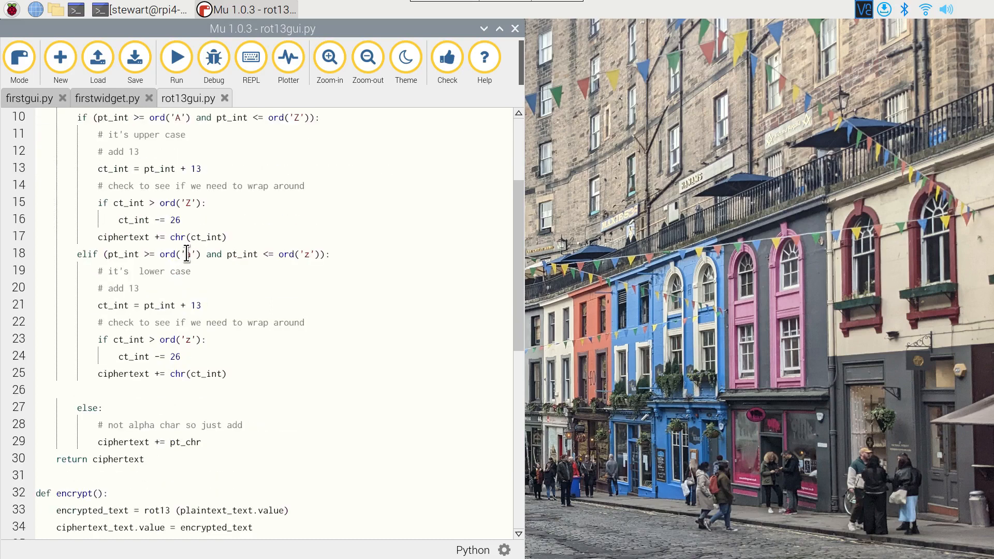
pyautogui.scroll(-3)
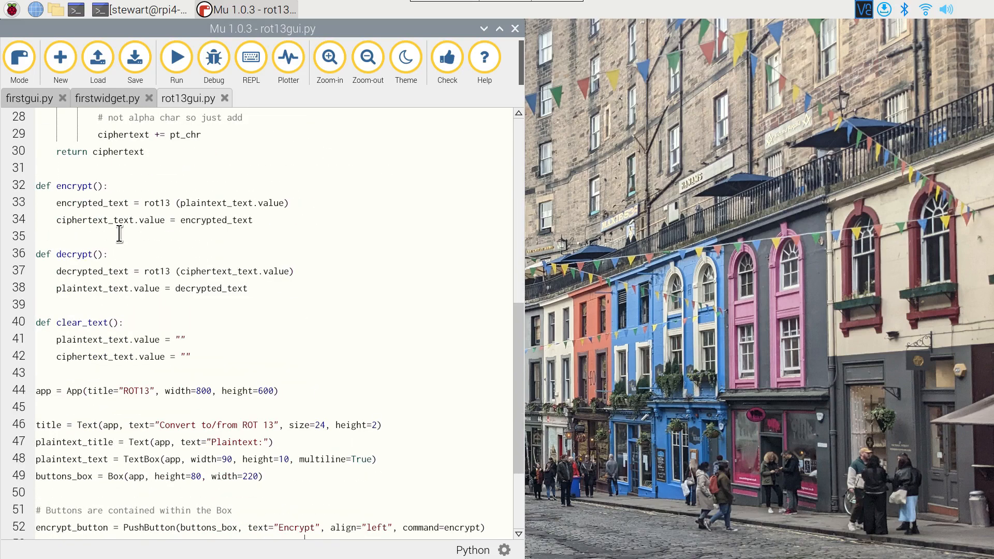
pyautogui.moveTo(93, 276)
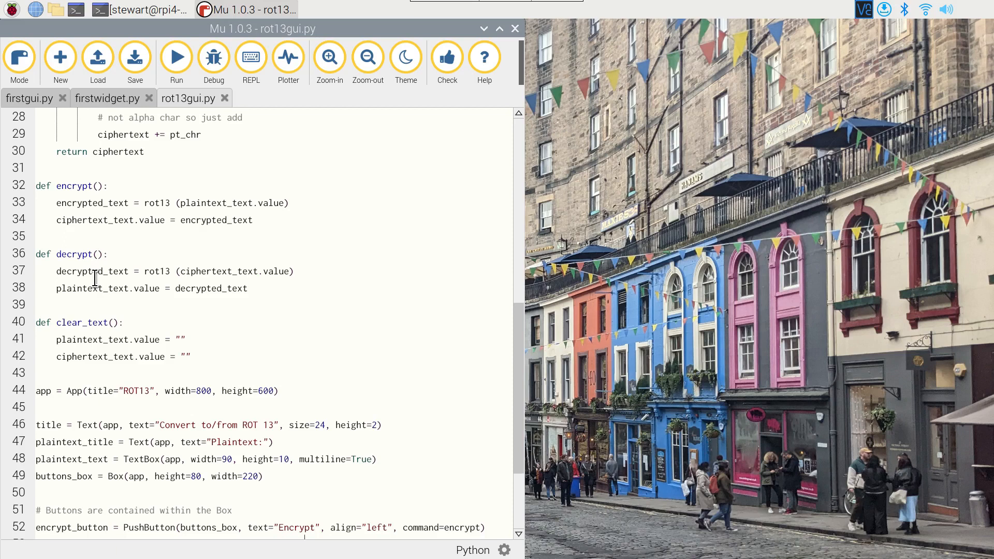
pyautogui.moveTo(70, 260)
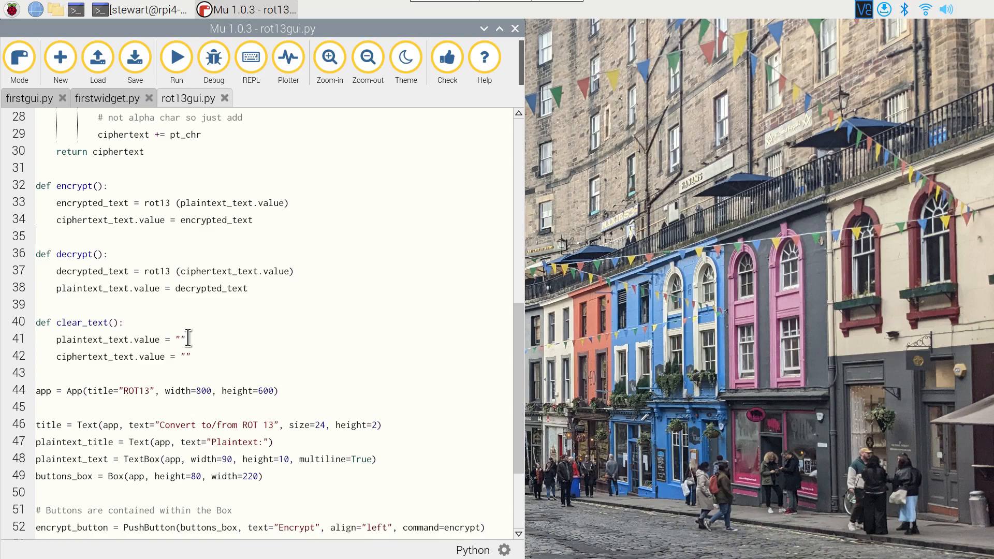
pyautogui.moveTo(136, 211)
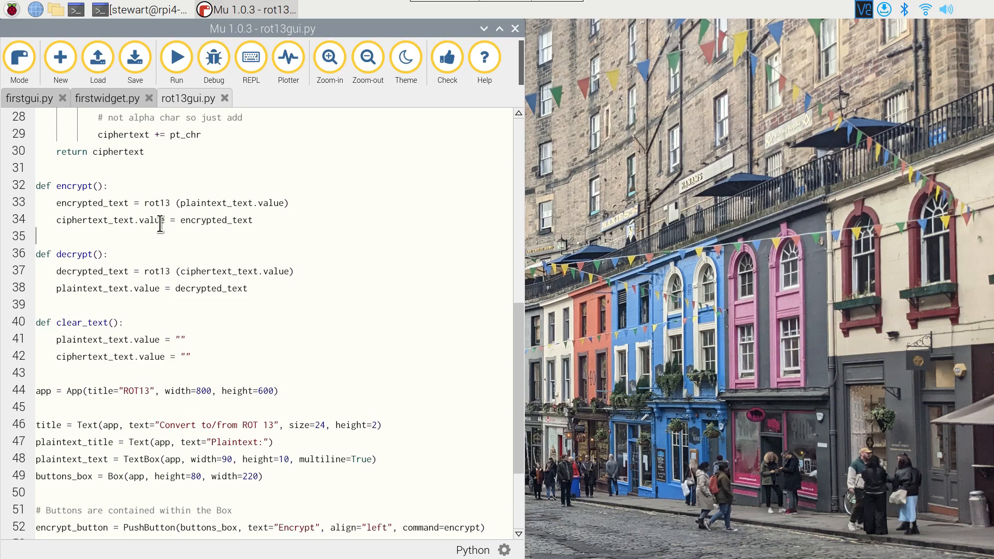
pyautogui.moveTo(139, 367)
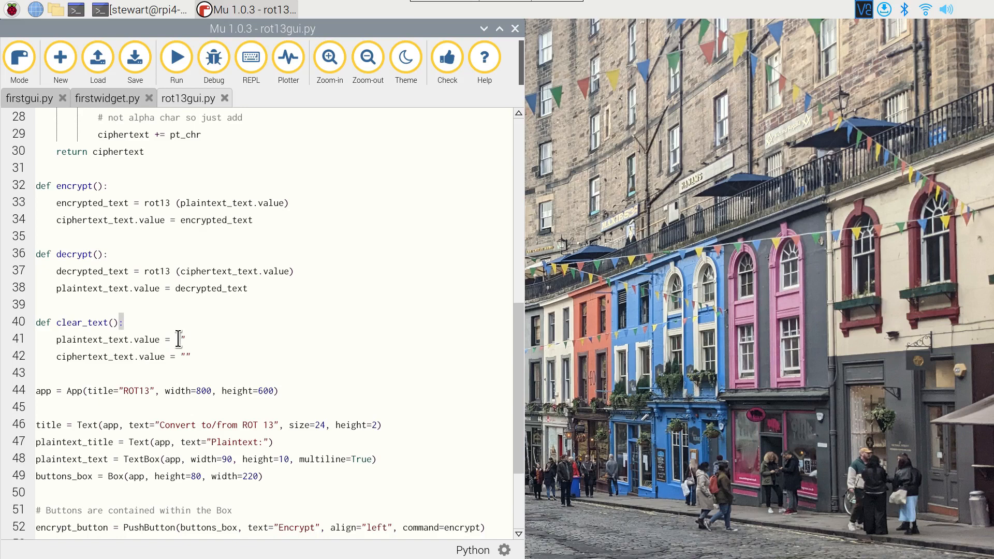
pyautogui.moveTo(197, 372)
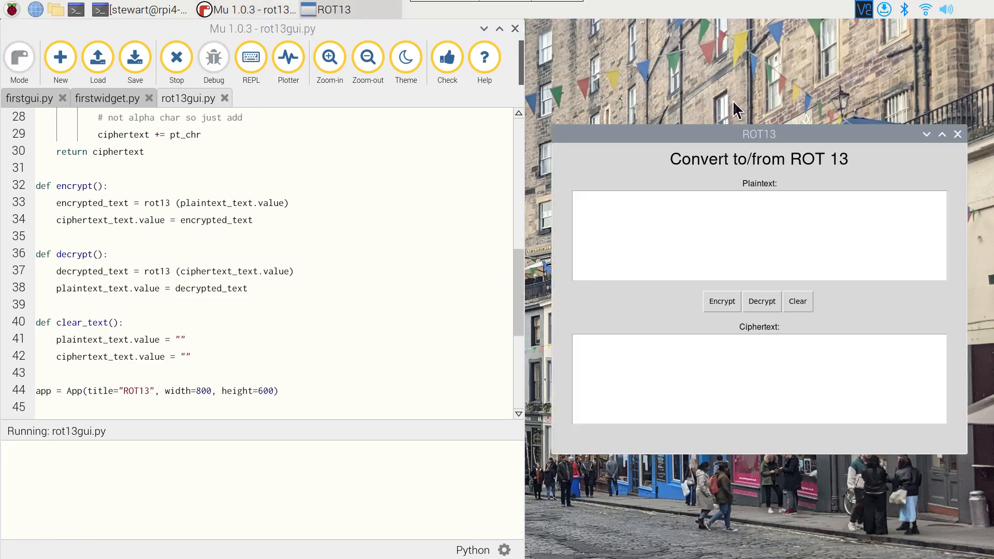
pyautogui.moveTo(677, 257)
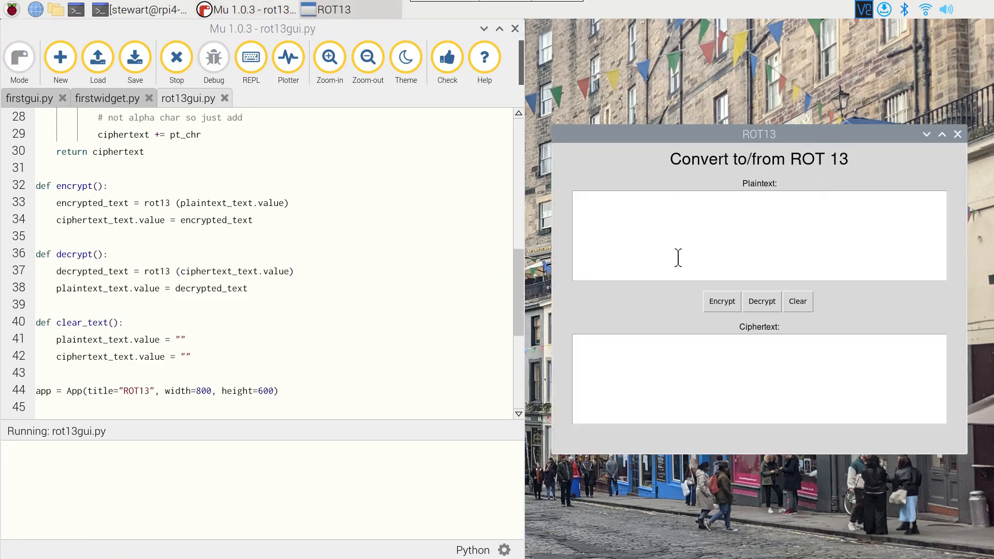
pyautogui.moveTo(727, 275)
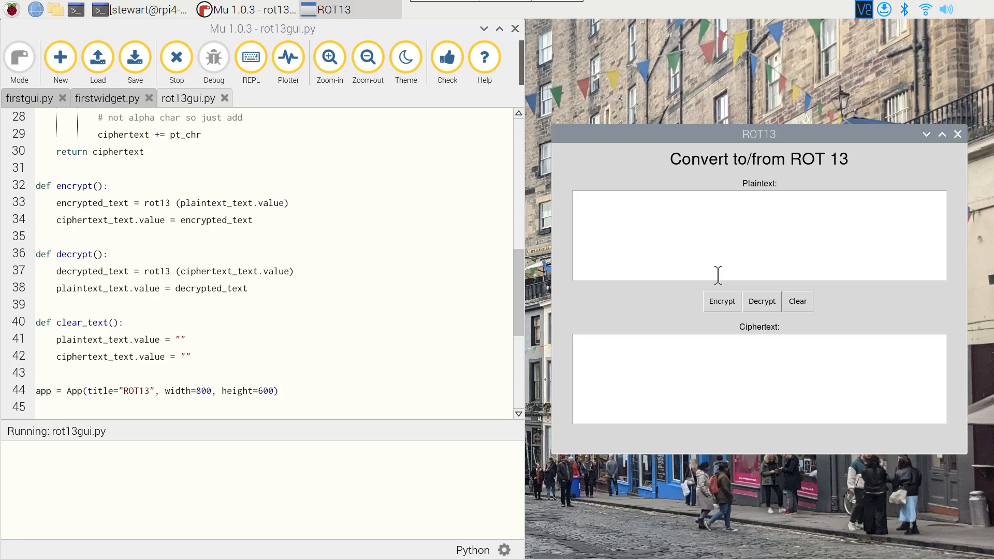
pyautogui.moveTo(708, 246)
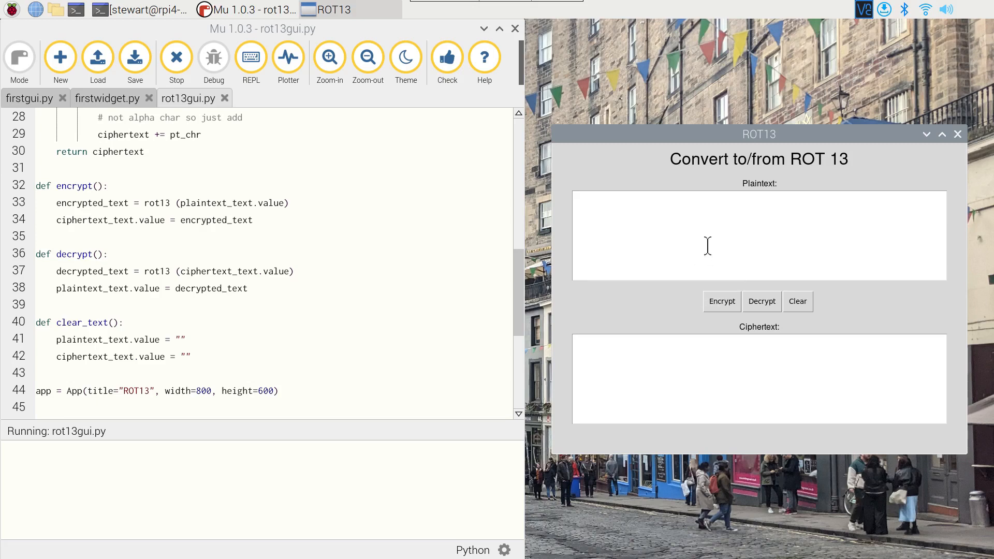
# Enter 'Oops!' in the Plaintext box and encrypt it to 'Bbcf!'.
pyautogui.click(757, 236)
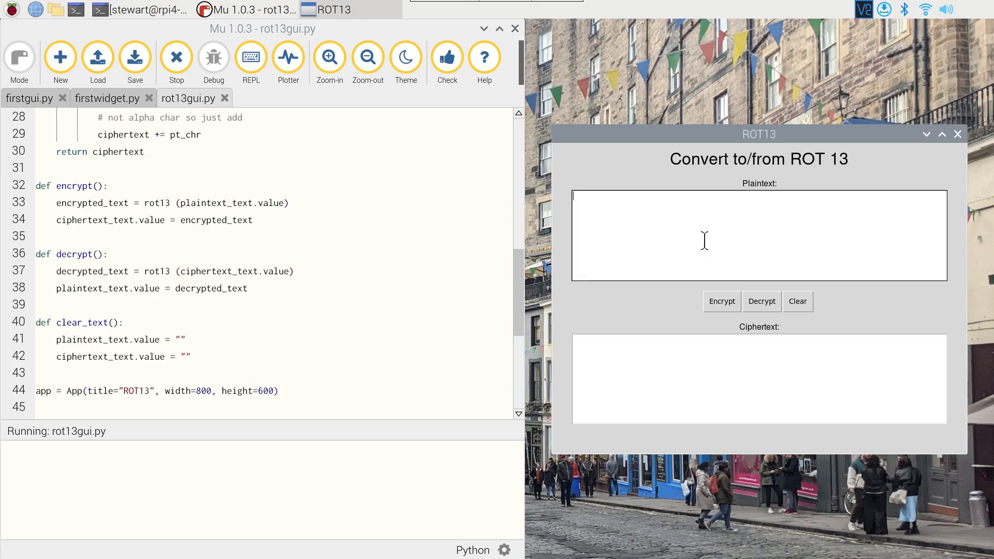
pyautogui.write('q')
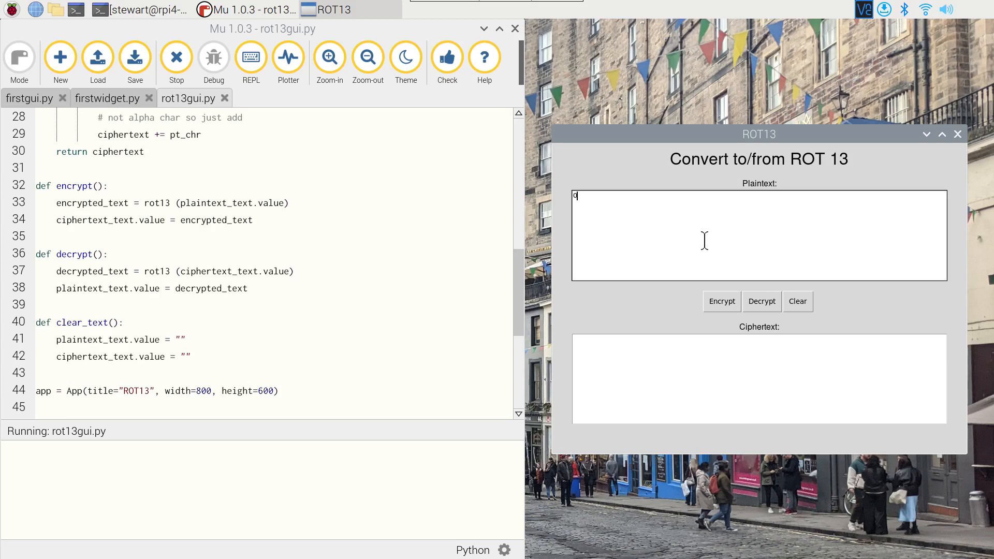
pyautogui.write('Oops!')
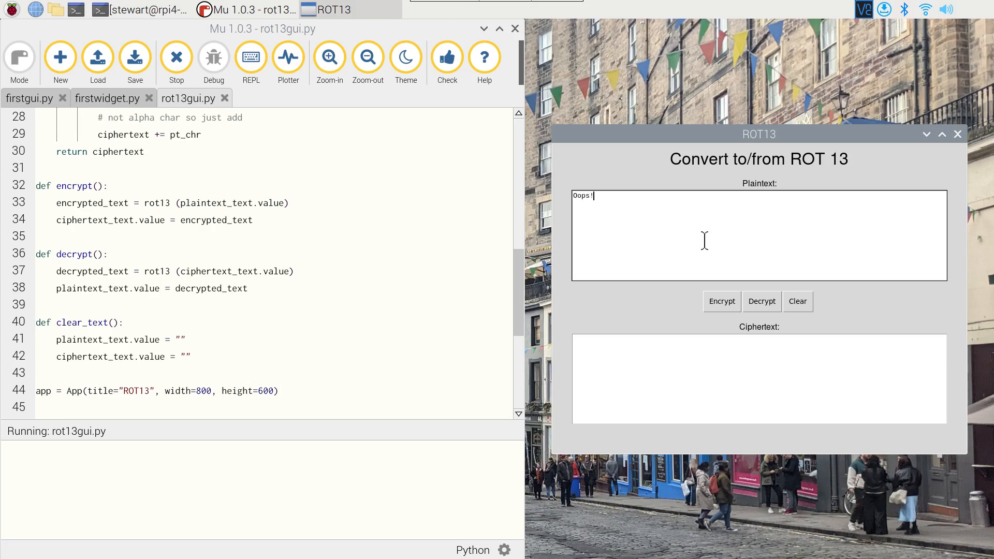
pyautogui.moveTo(604, 209)
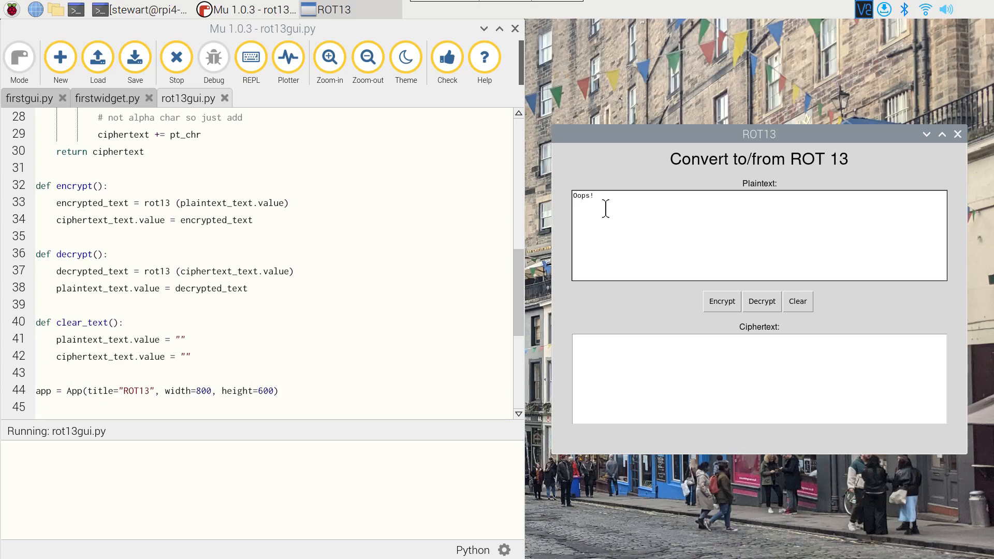
pyautogui.click(721, 301)
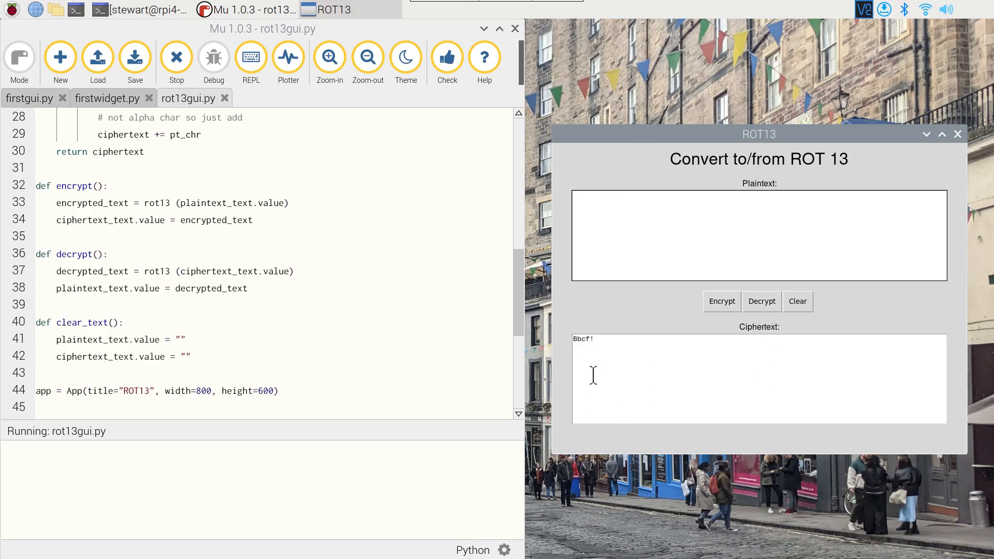
pyautogui.write('Oops!')
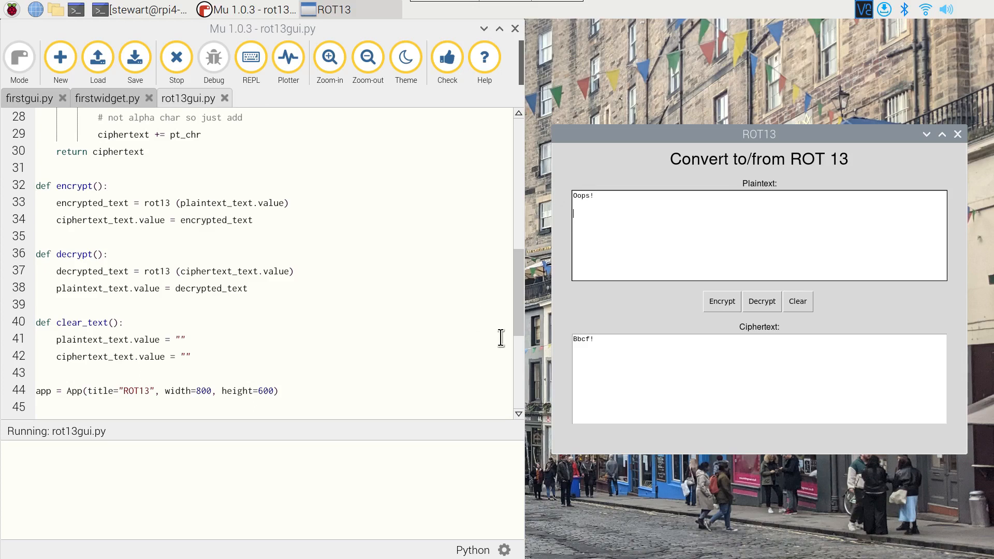
pyautogui.moveTo(799, 301)
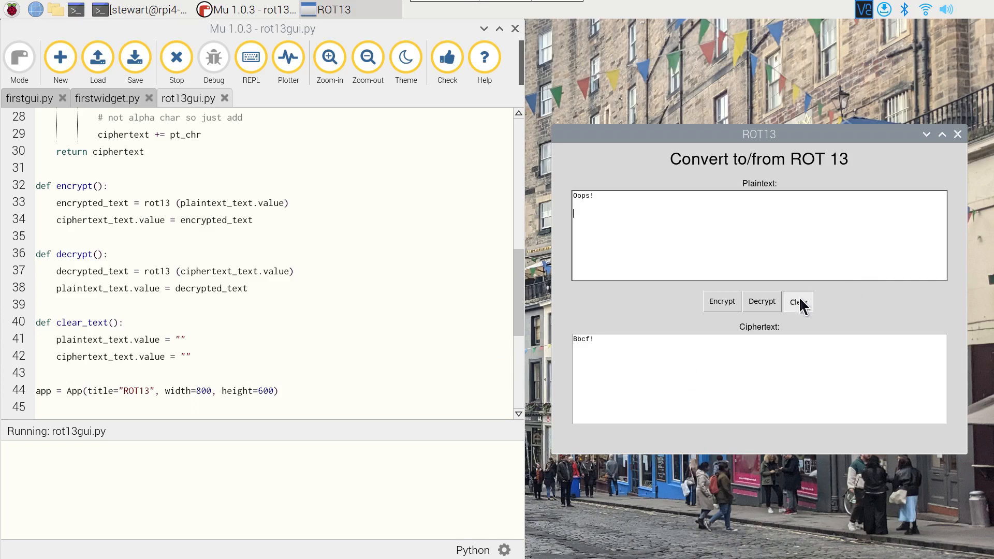
# Clear both boxes, then decrypt the ciphertext 'qnz' into 'dam'.
pyautogui.click(797, 301)
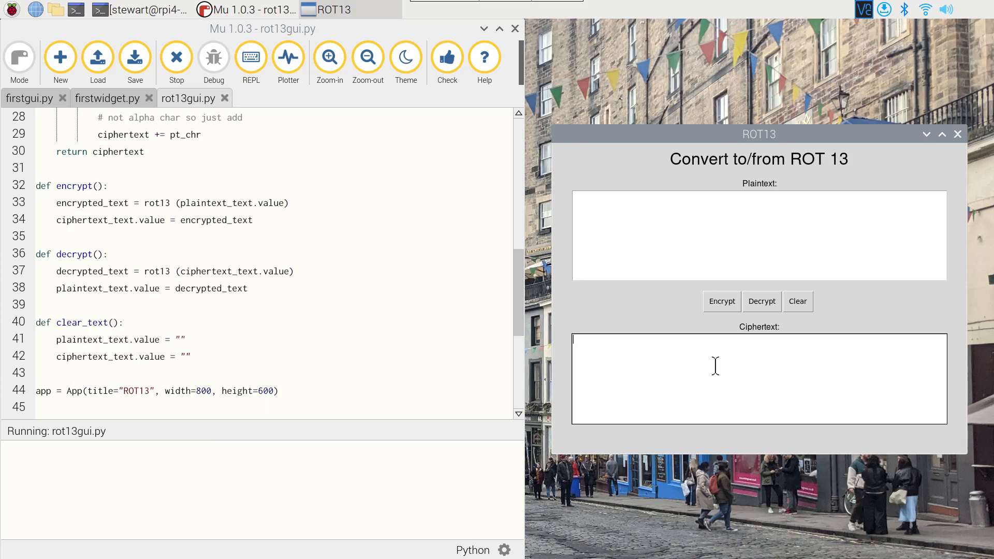
pyautogui.write('qnz')
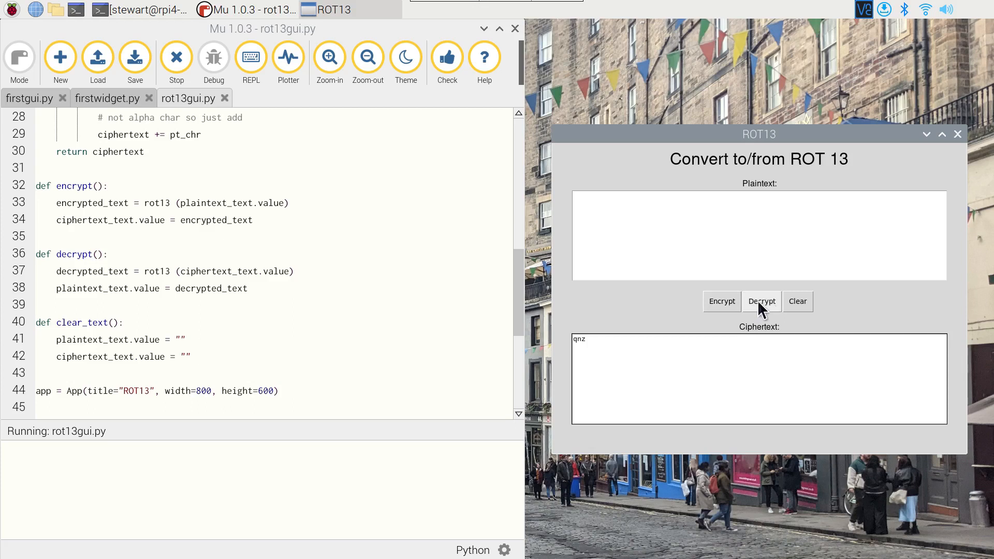
pyautogui.click(761, 301)
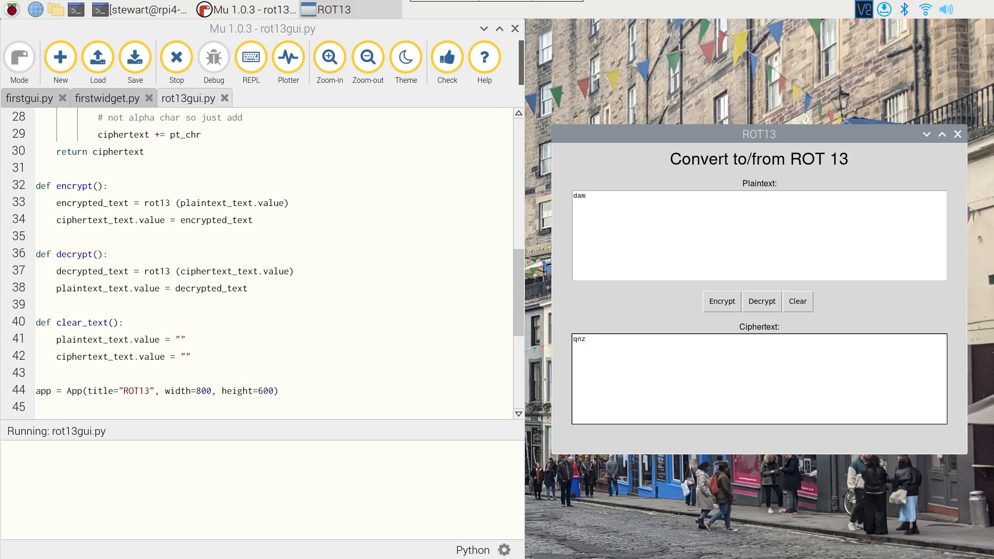
pyautogui.click(589, 339)
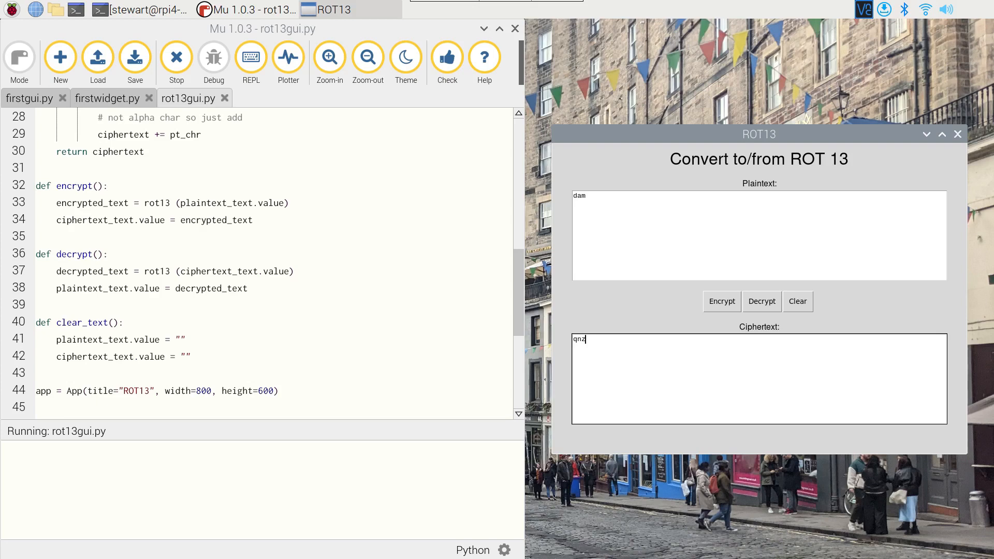